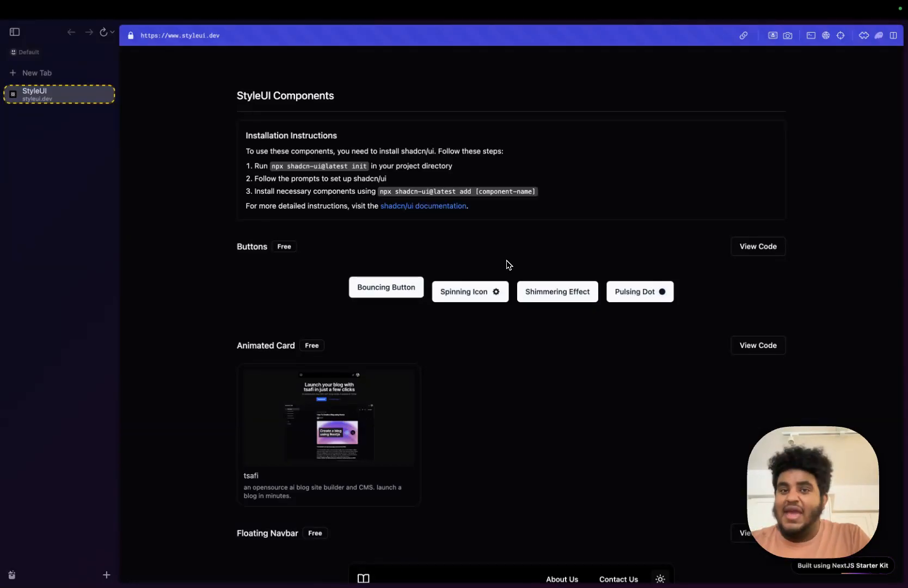
mouse_move(342, 174)
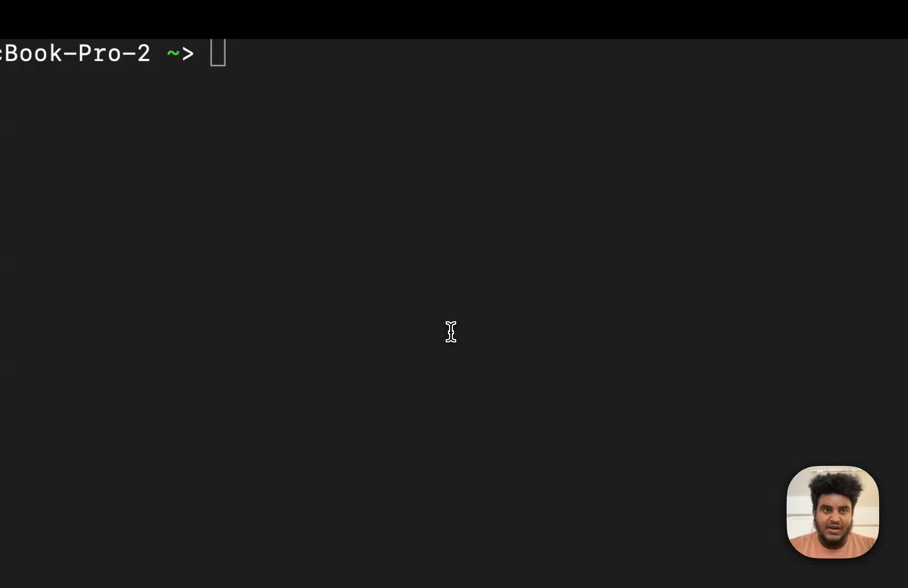
Step: Run npx shadcn-ui@latest init and accept a new Next.js project named youtube-tutorial
text(npx shadcn-ui@latest init)
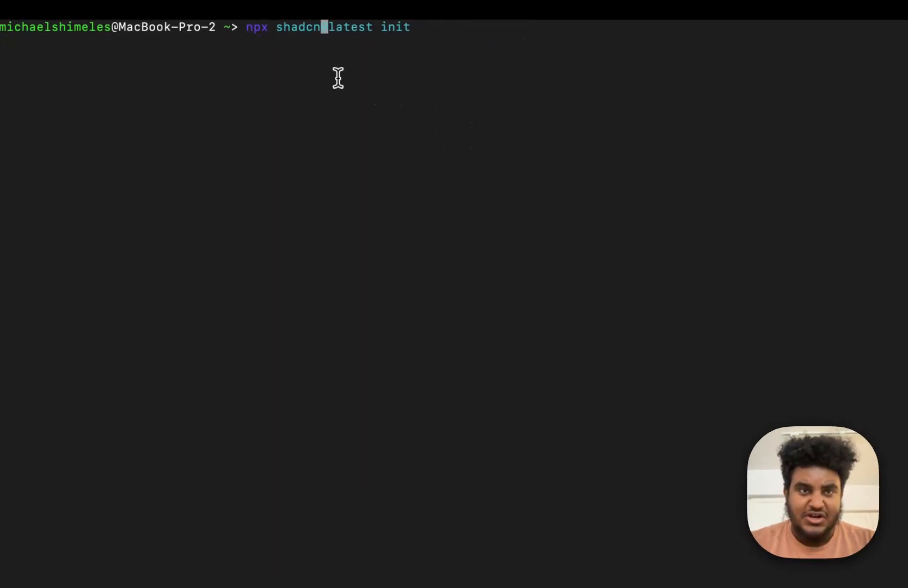
key(Return)
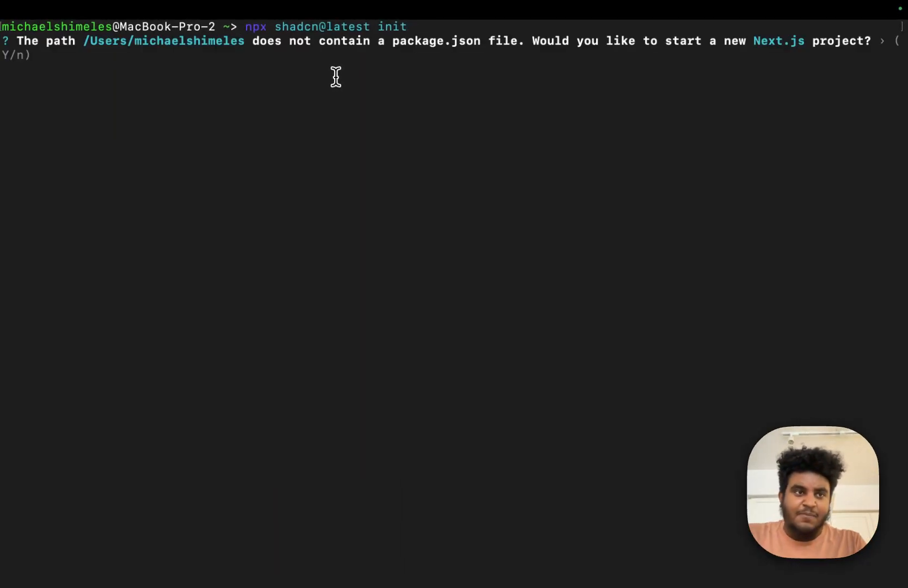
key(Return)
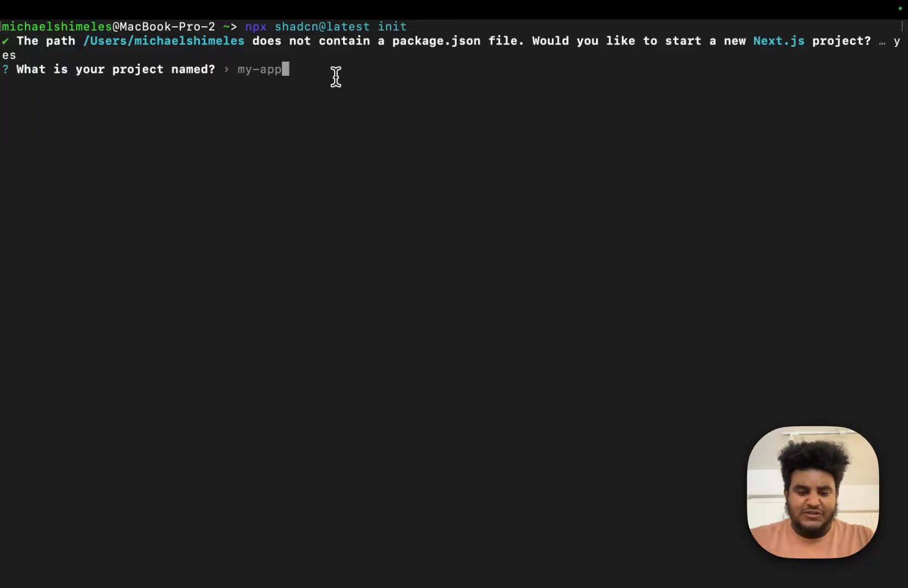
text(youtube)
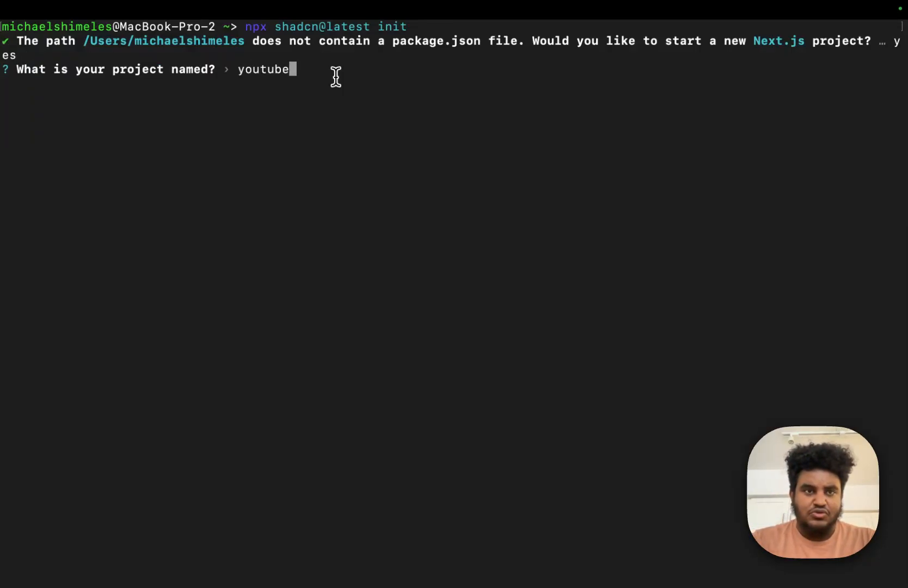
text(-tutorial)
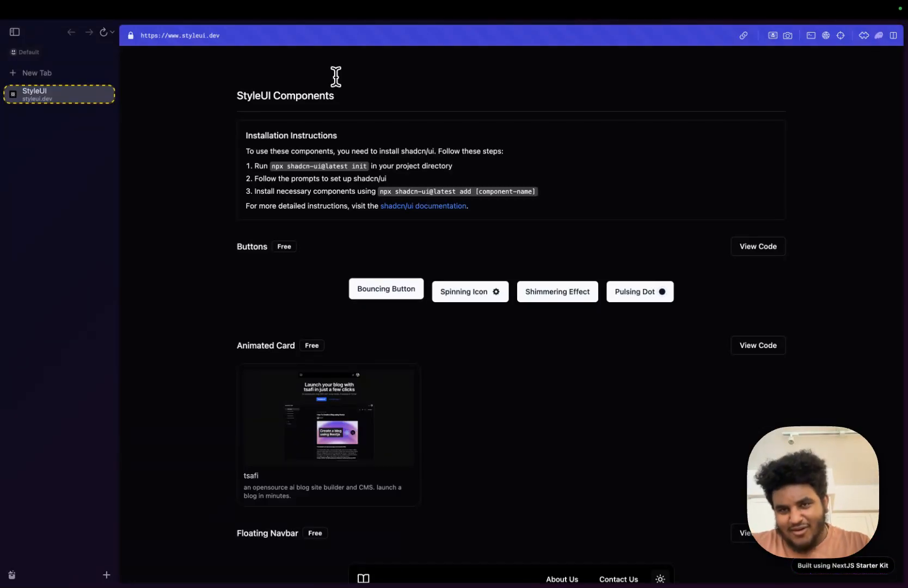
scroll(down, 3)
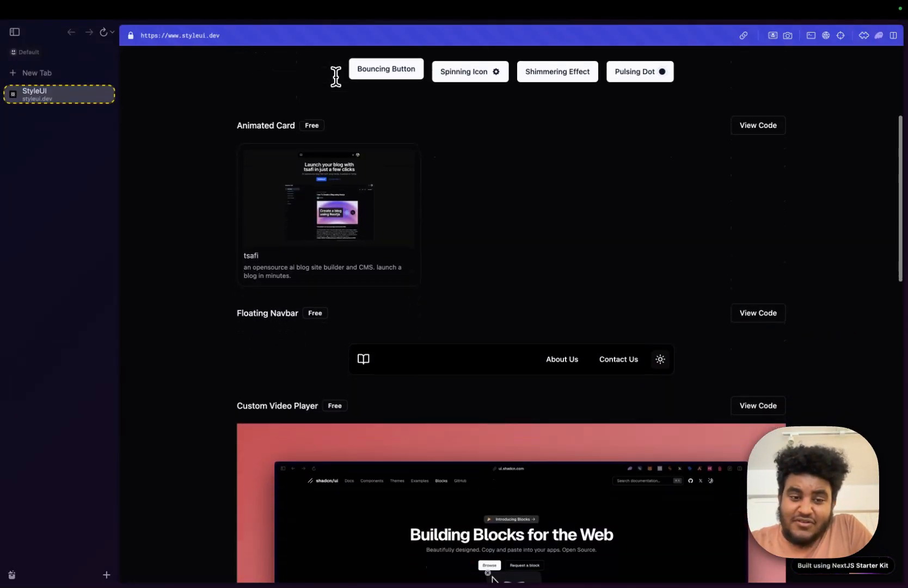
scroll(up, 3)
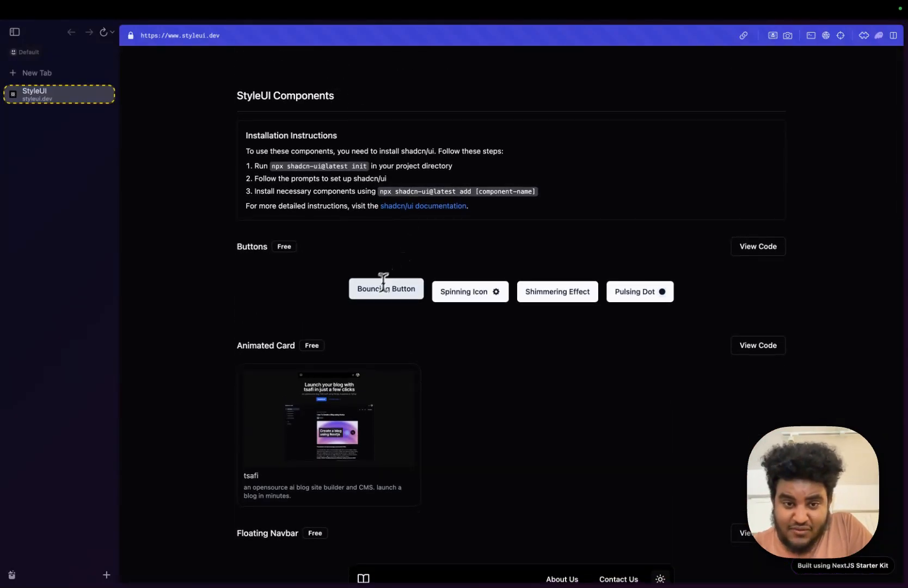
mouse_move(470, 299)
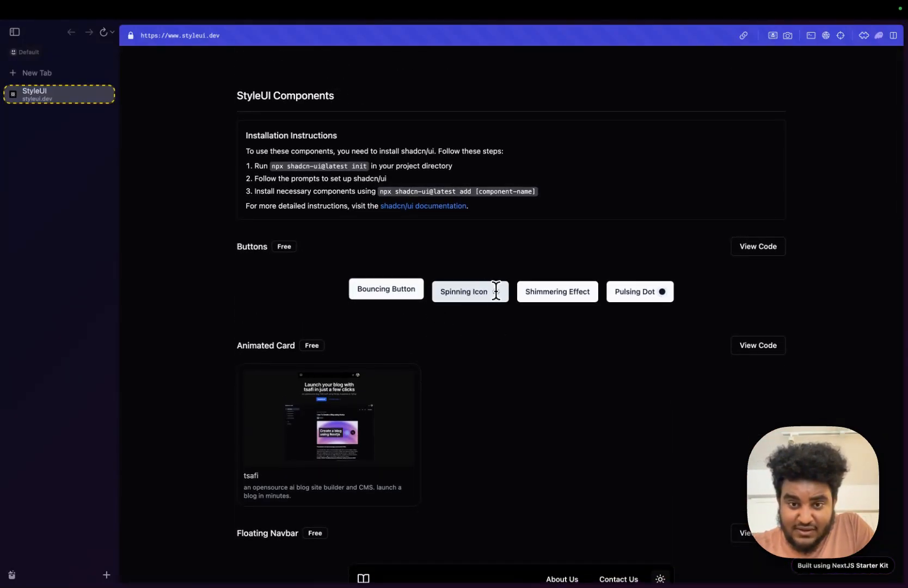
mouse_move(570, 368)
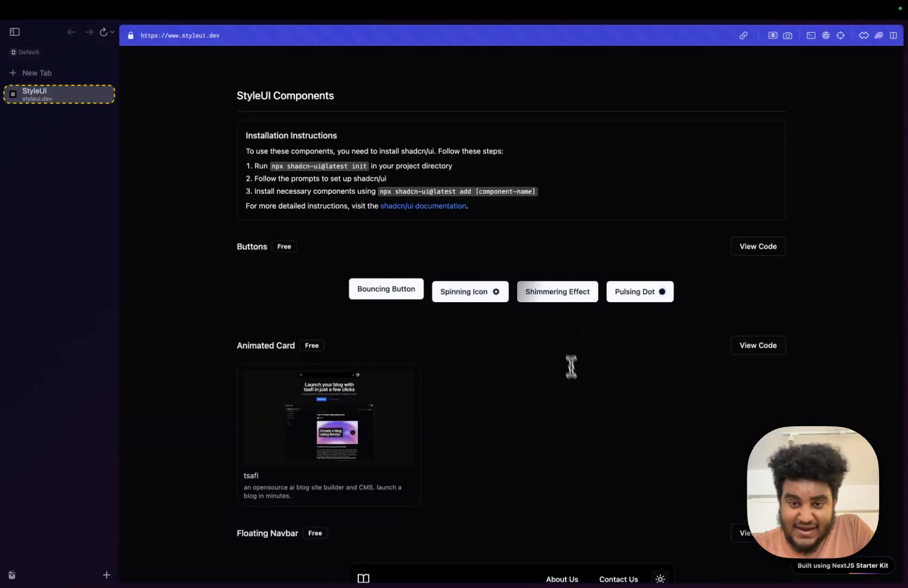
mouse_move(661, 292)
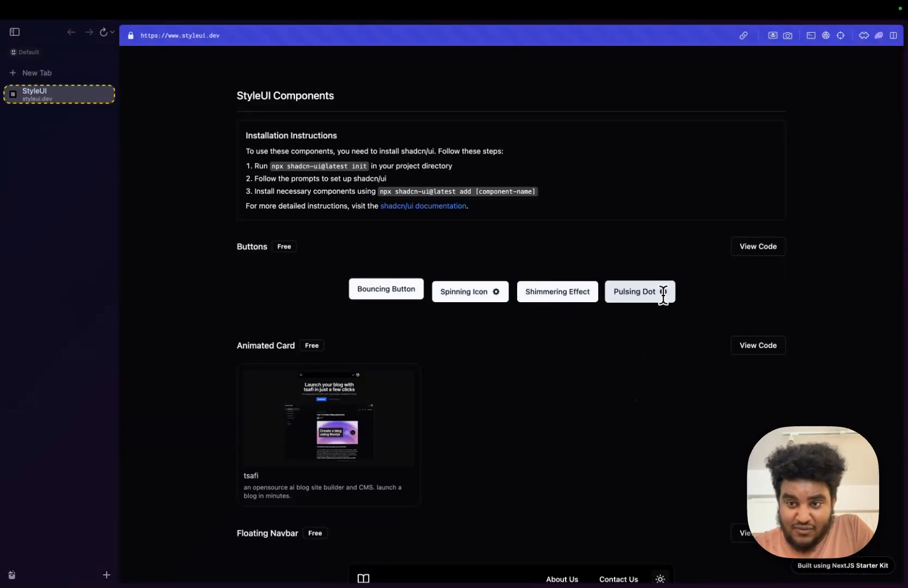
click(757, 246)
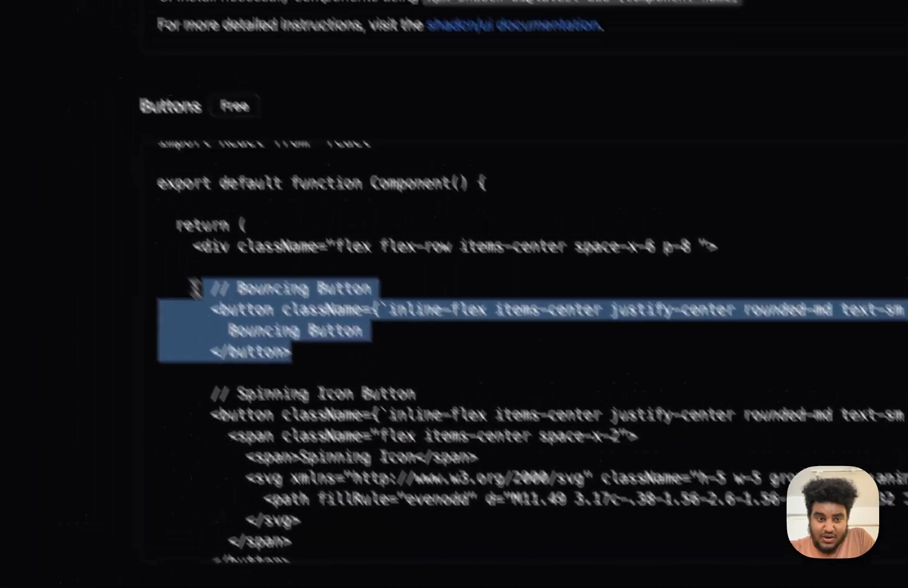
scroll(down, 3)
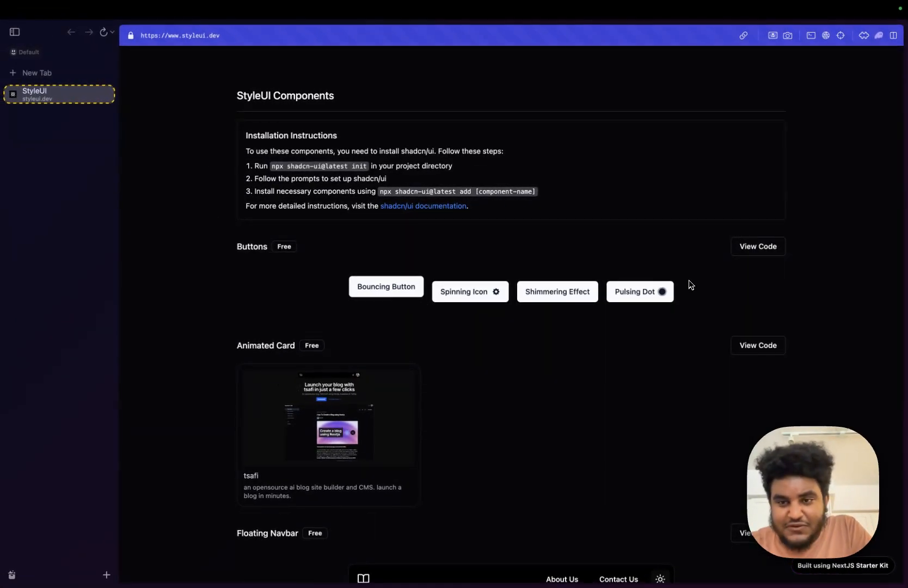
scroll(down, 3)
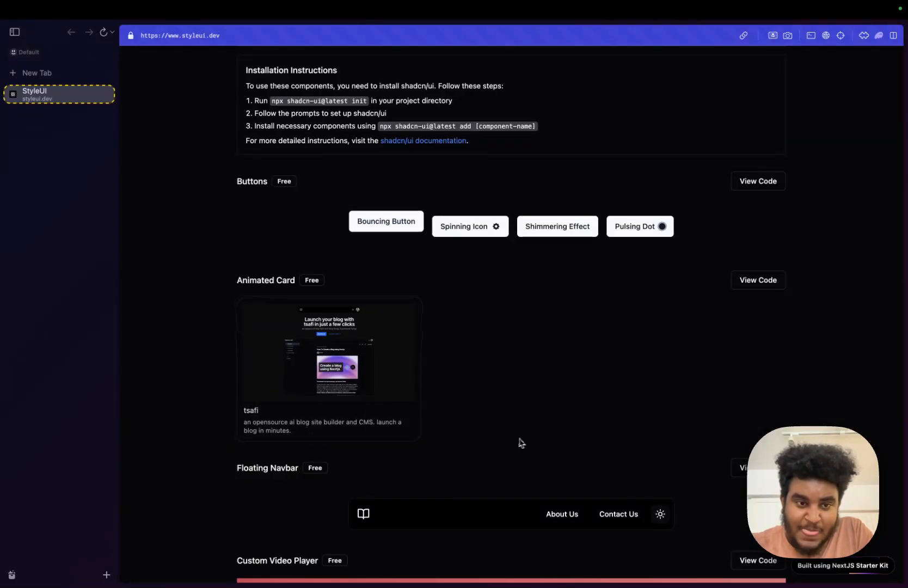
mouse_move(770, 270)
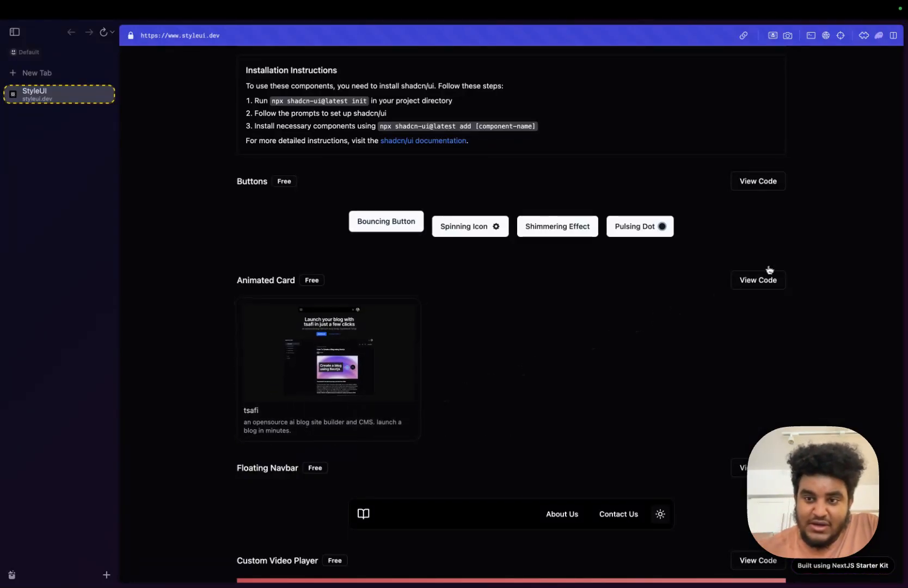
Step: Reveal the Animated Card code, copy it to the clipboard, then hide it again
click(757, 280)
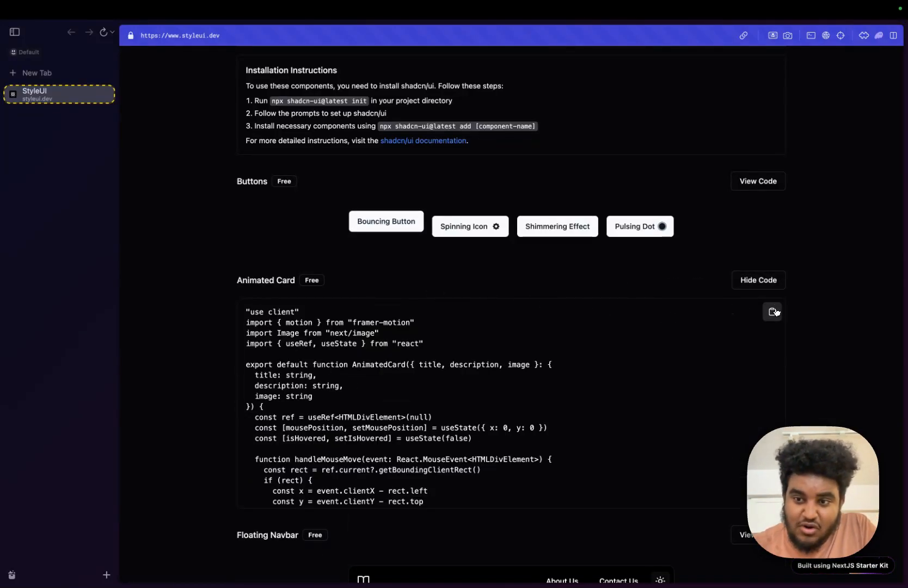
click(772, 312)
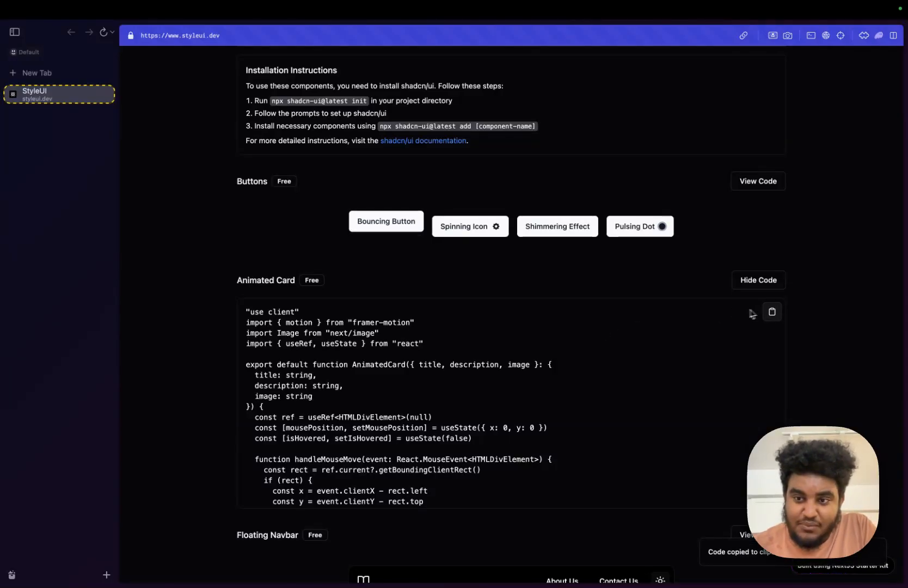
click(757, 280)
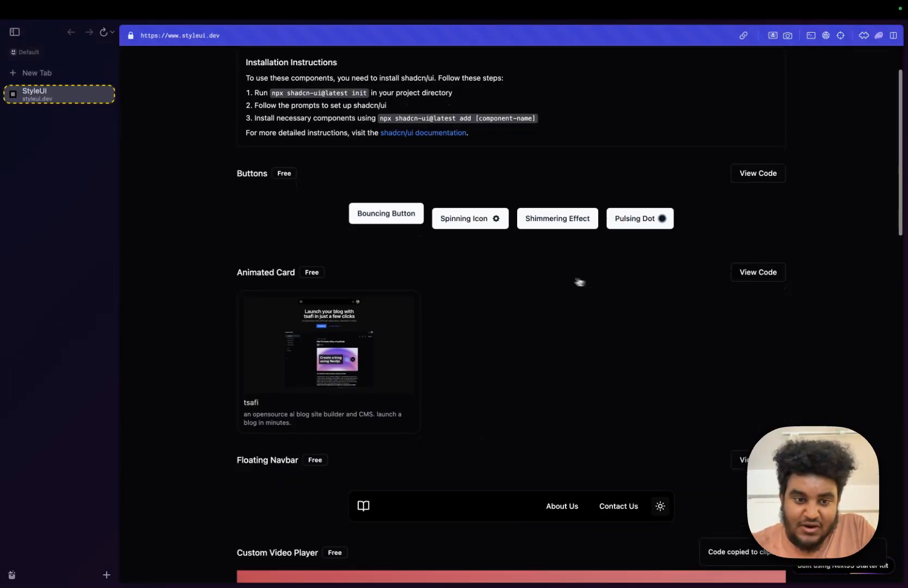
scroll(down, 3)
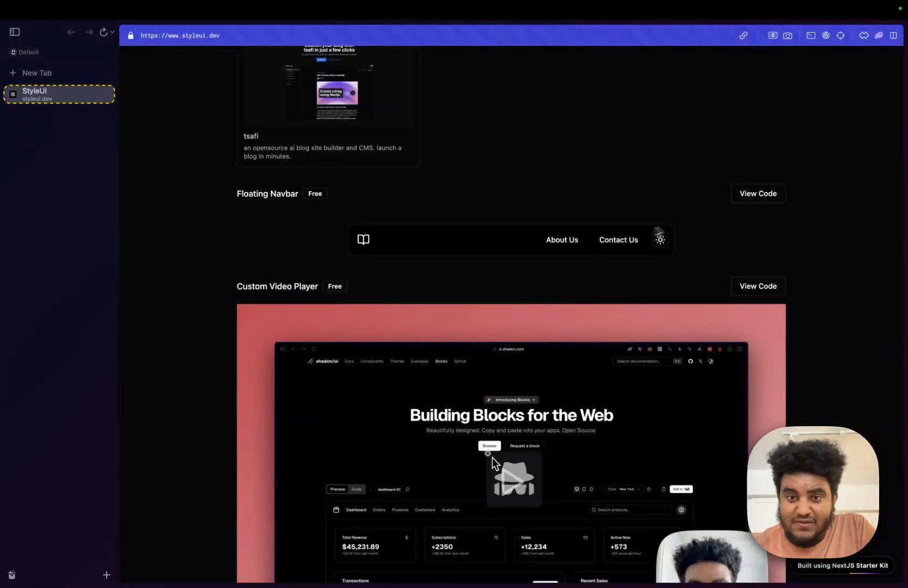
mouse_move(750, 214)
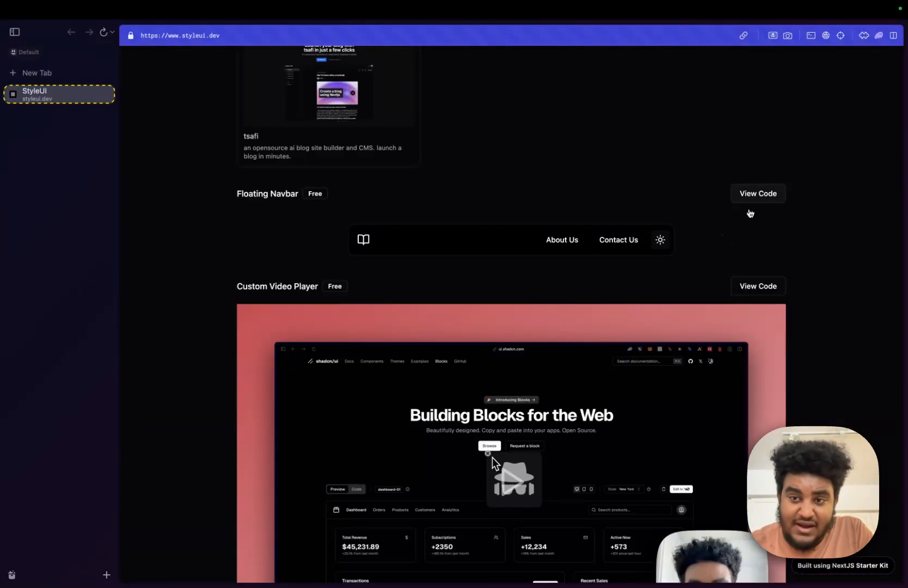
scroll(down, 3)
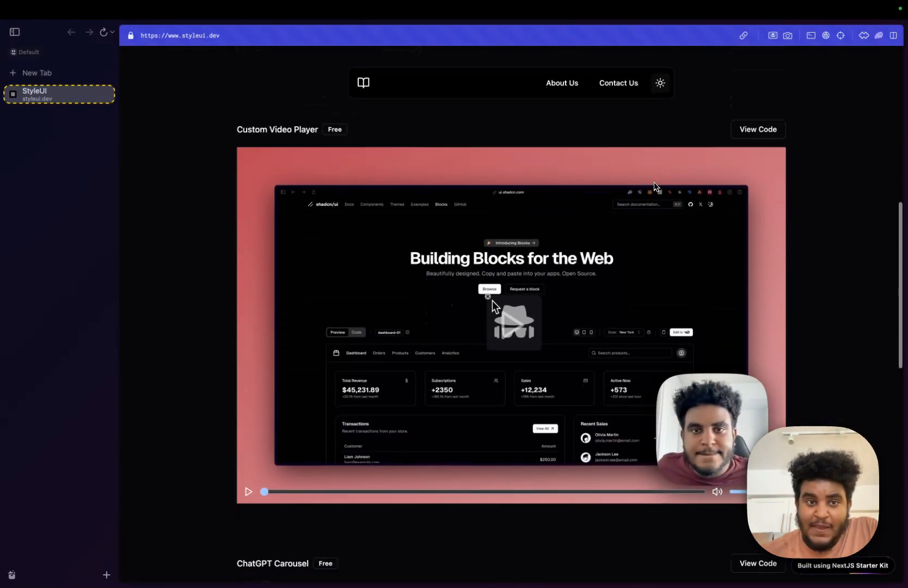
Step: Play the Custom Video Player demo partway, then pause it
scroll(down, 3)
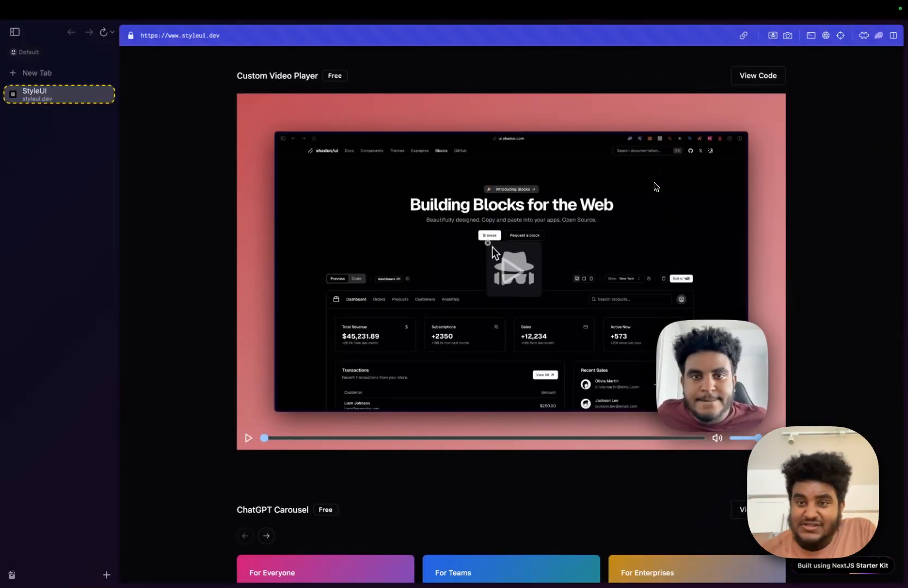
scroll(down, 3)
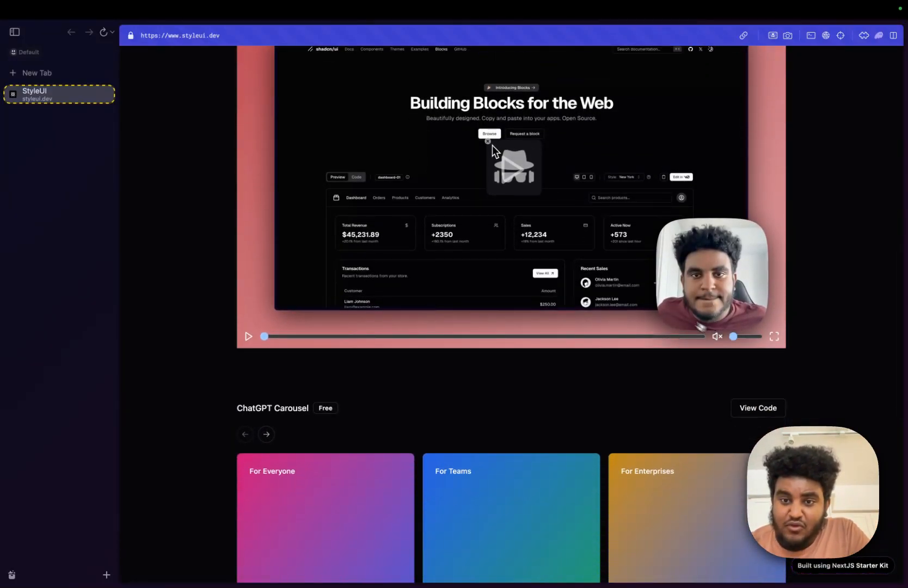
scroll(up, 3)
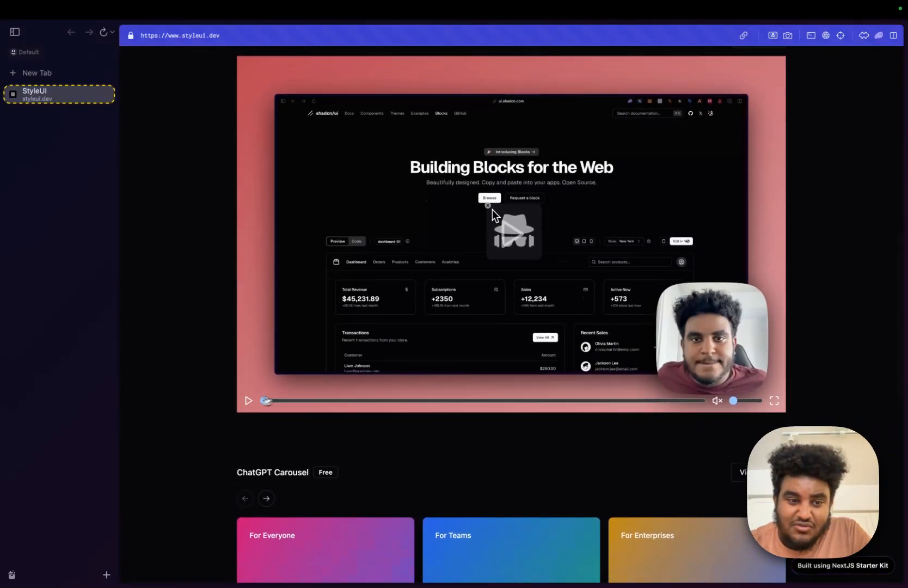
click(248, 401)
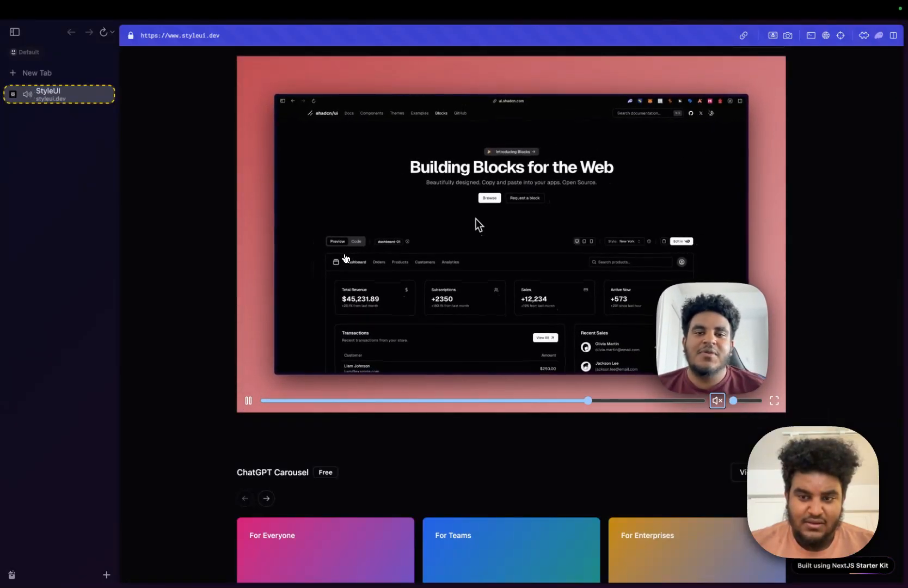
click(248, 410)
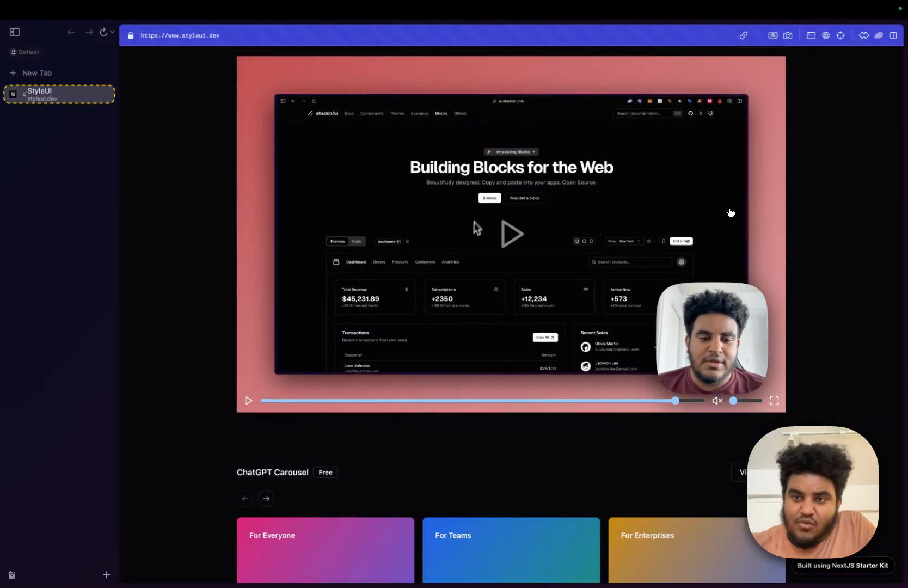
scroll(down, 3)
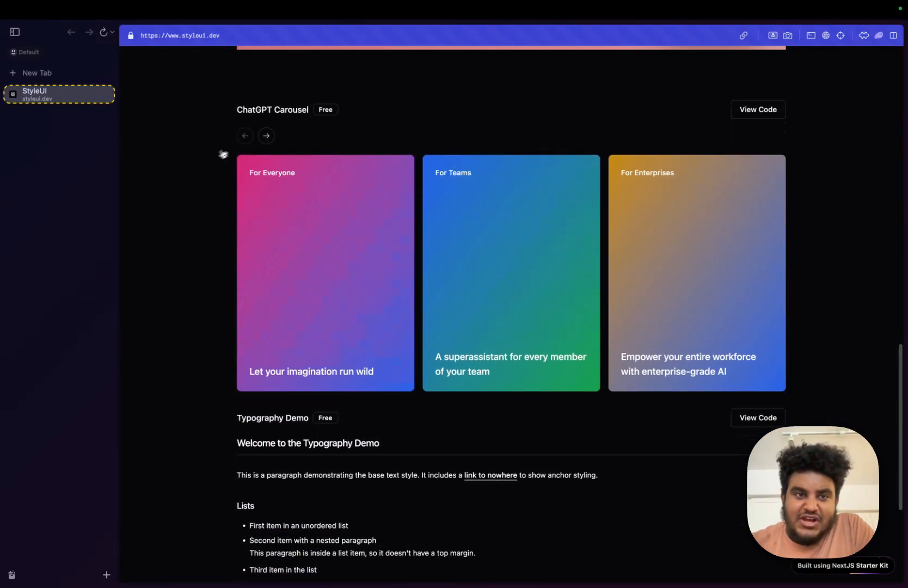
Step: Compare with the OpenAI site, then advance the ChatGPT Carousel slides and reach Typography Demo
click(37, 73)
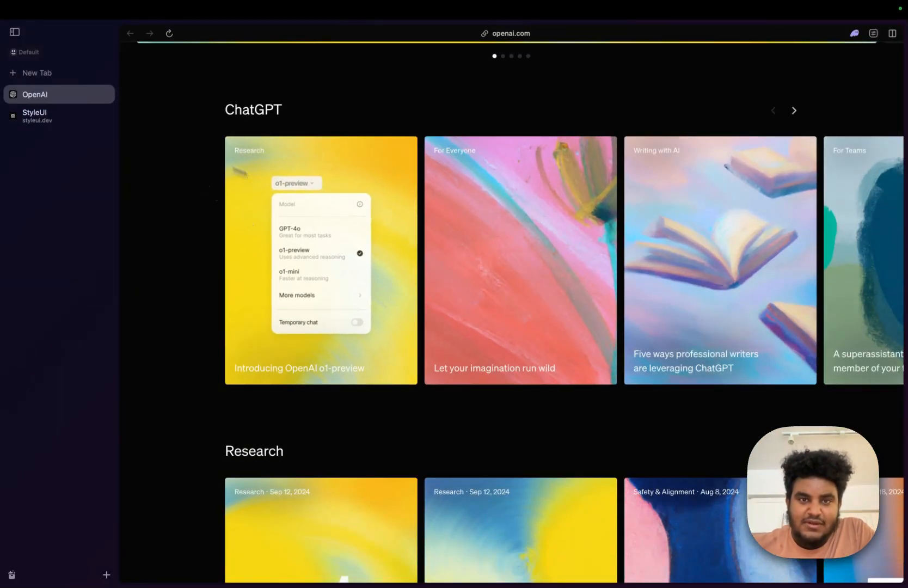
click(35, 116)
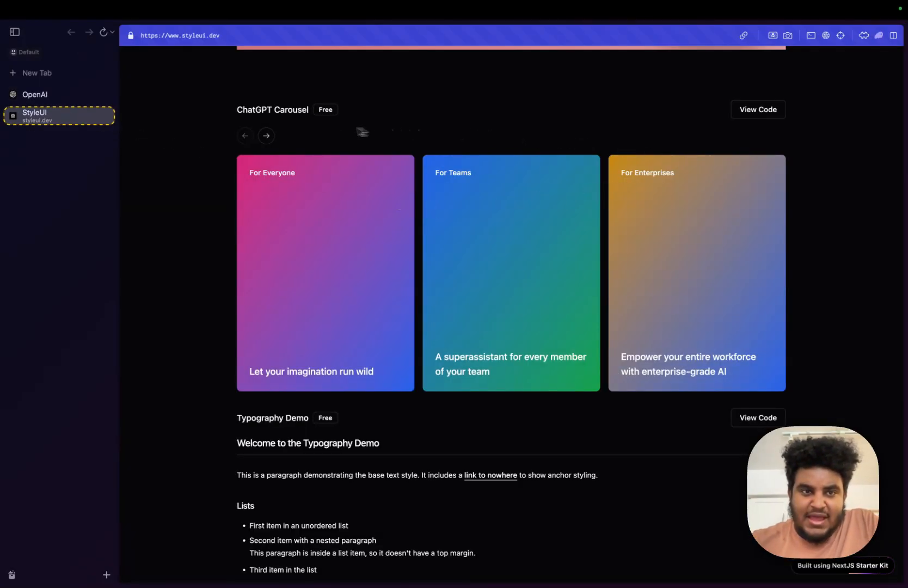
click(266, 138)
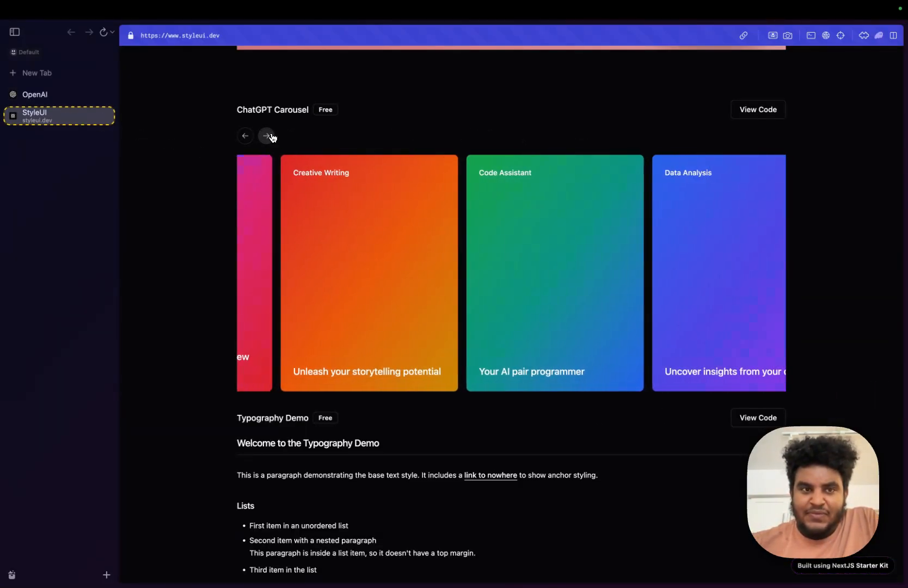
click(266, 136)
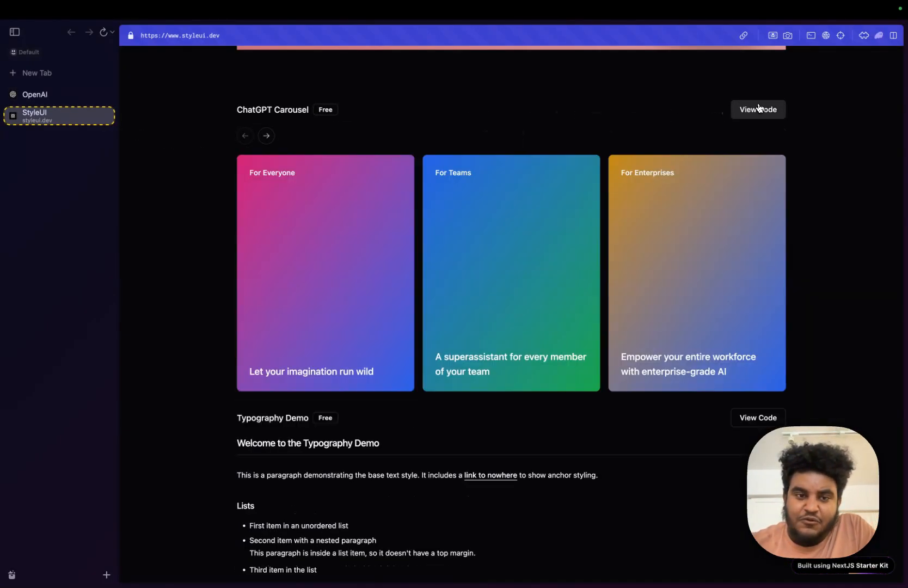
scroll(down, 3)
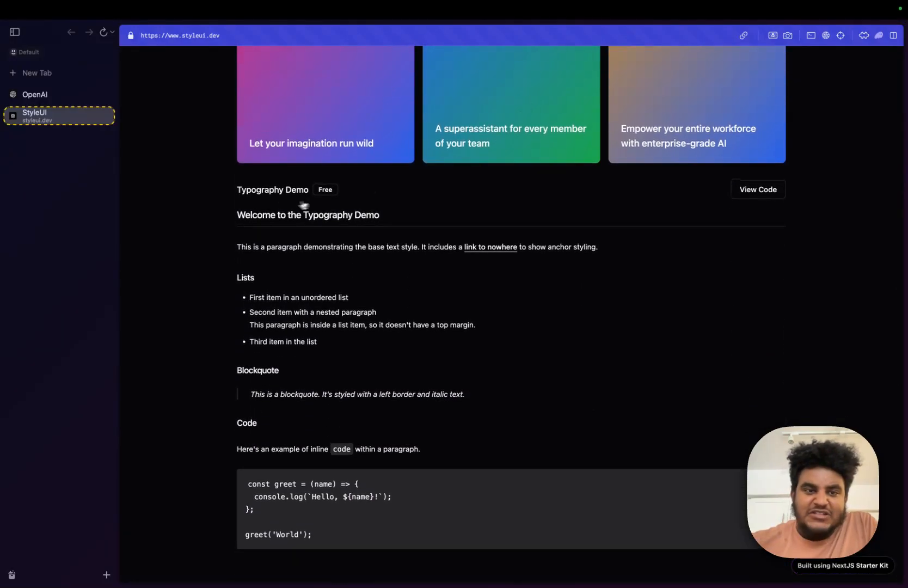
mouse_move(720, 202)
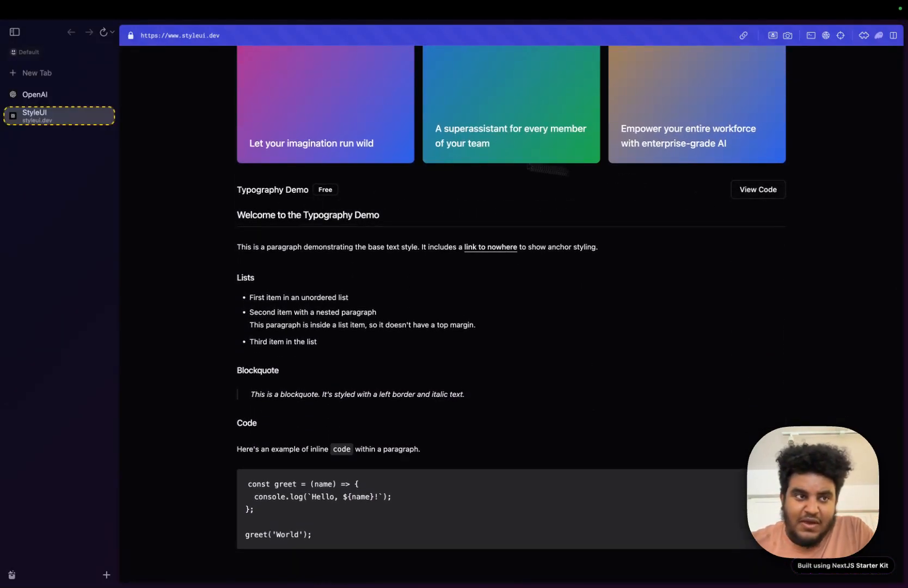
click(37, 73)
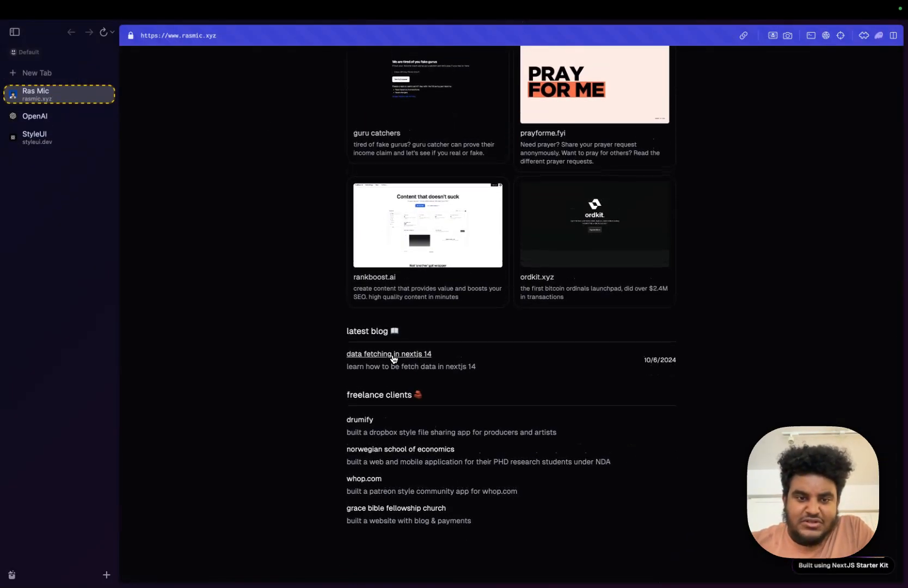
click(389, 354)
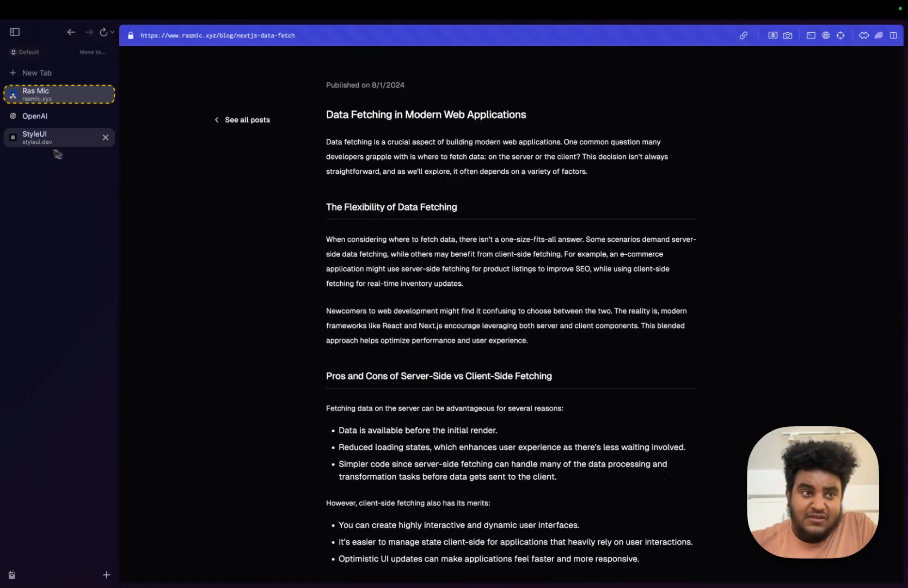
click(57, 137)
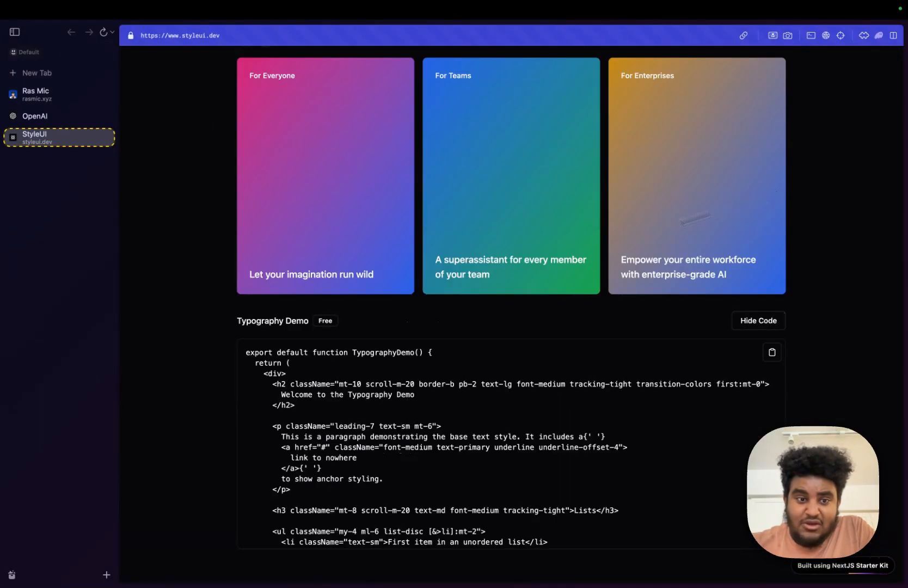
click(758, 320)
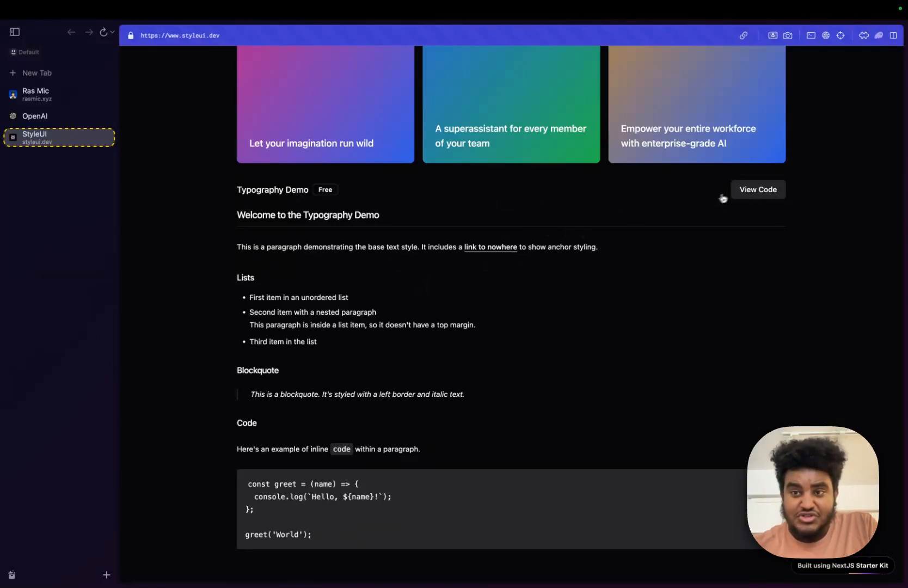
click(757, 189)
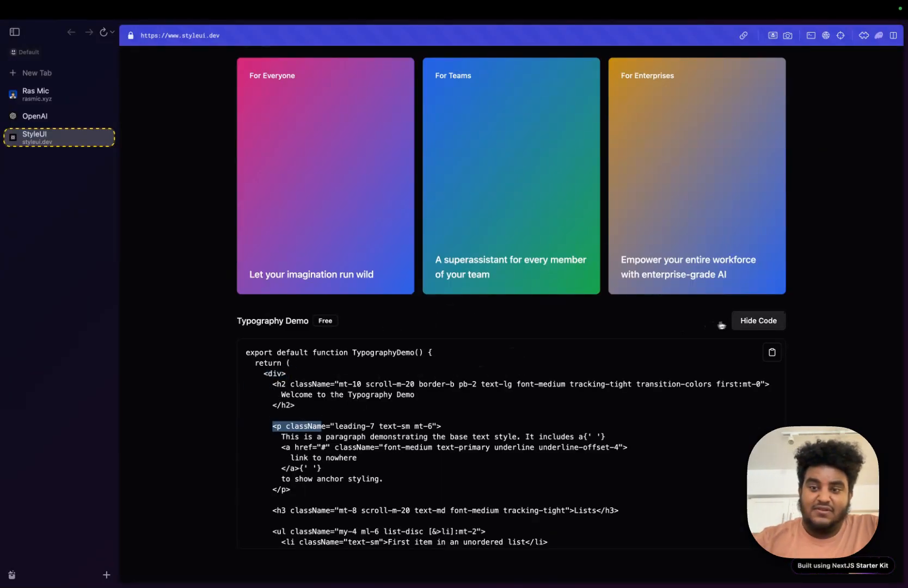
scroll(up, 3)
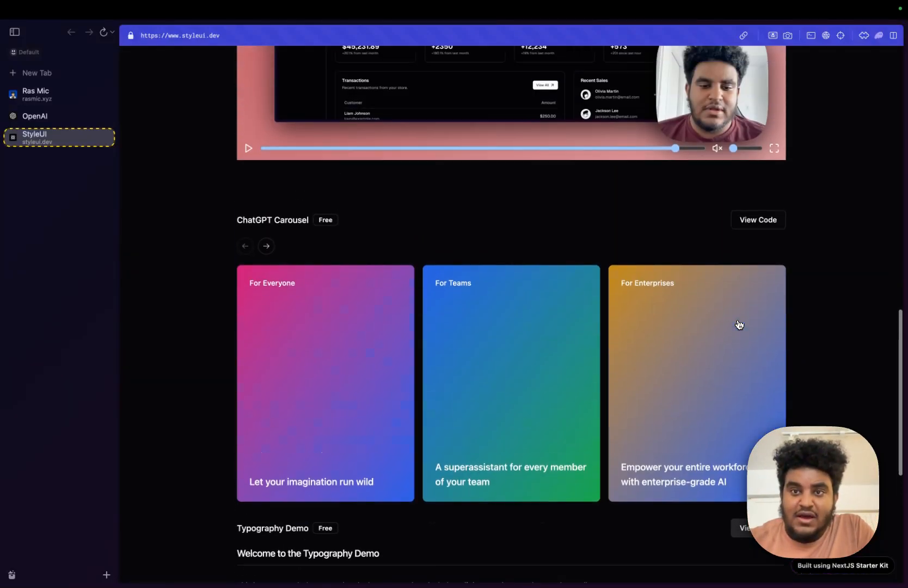
scroll(up, 3)
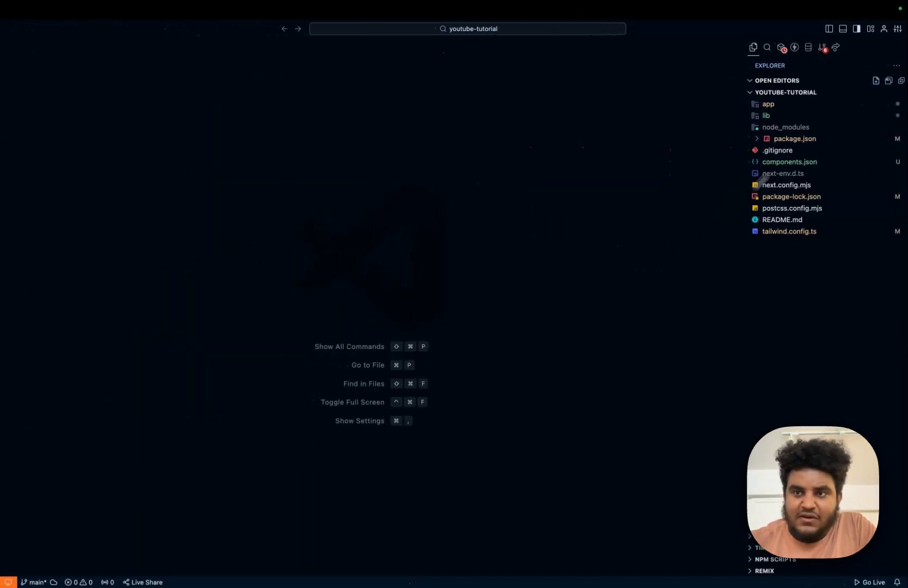
Step: Open app/page.tsx and install the project dependencies with bun in the integrated terminal
click(780, 162)
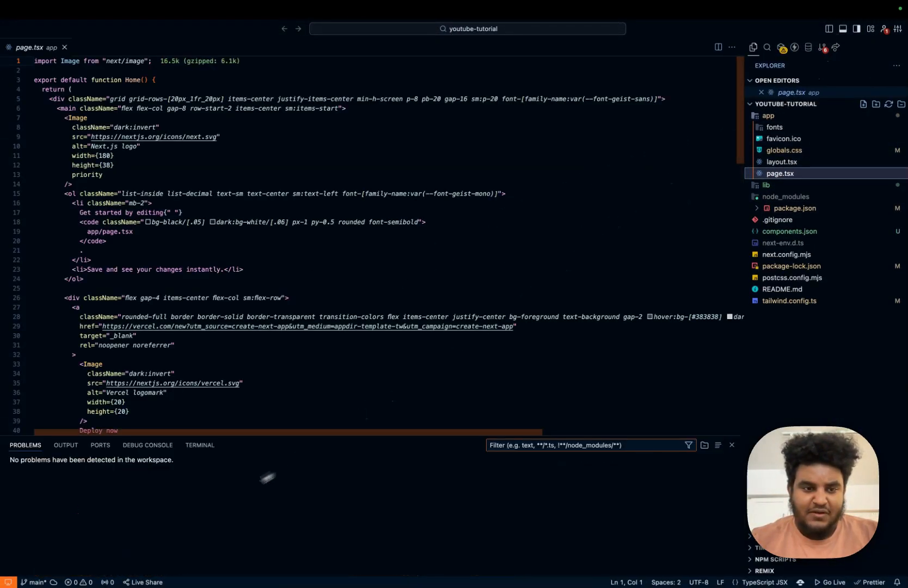
click(200, 445)
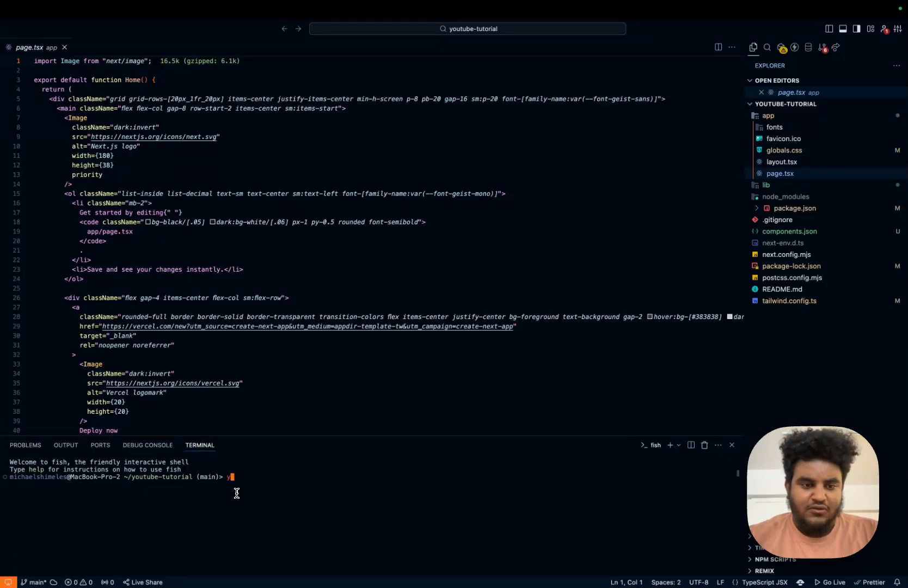
text(bun install)
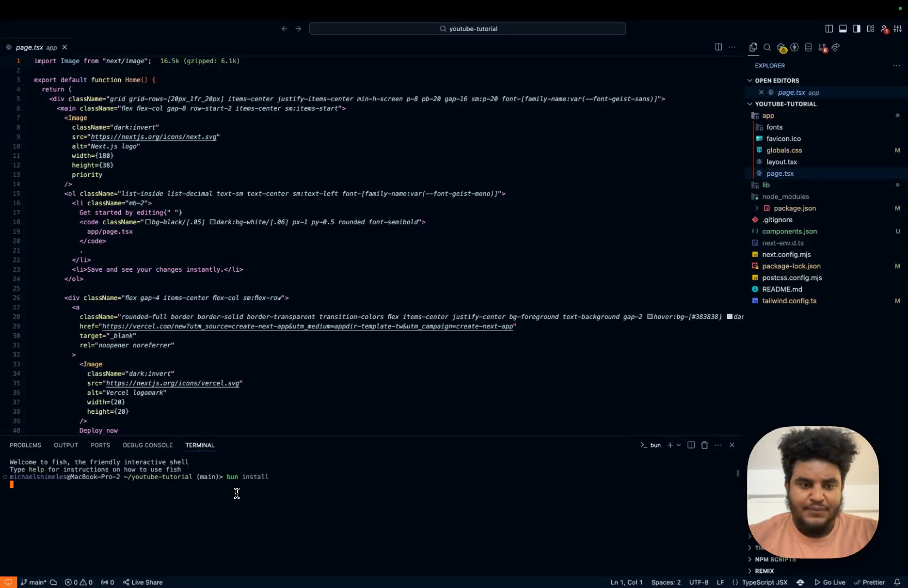
key(Return)
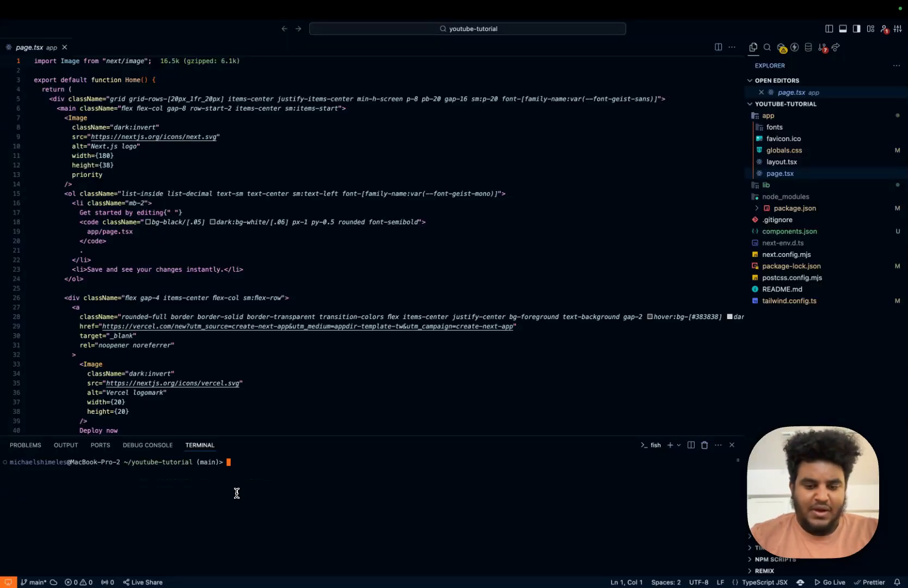
Step: Start the Next.js dev server with bun run dev and return to the StyleUI page
text(bun run dev)
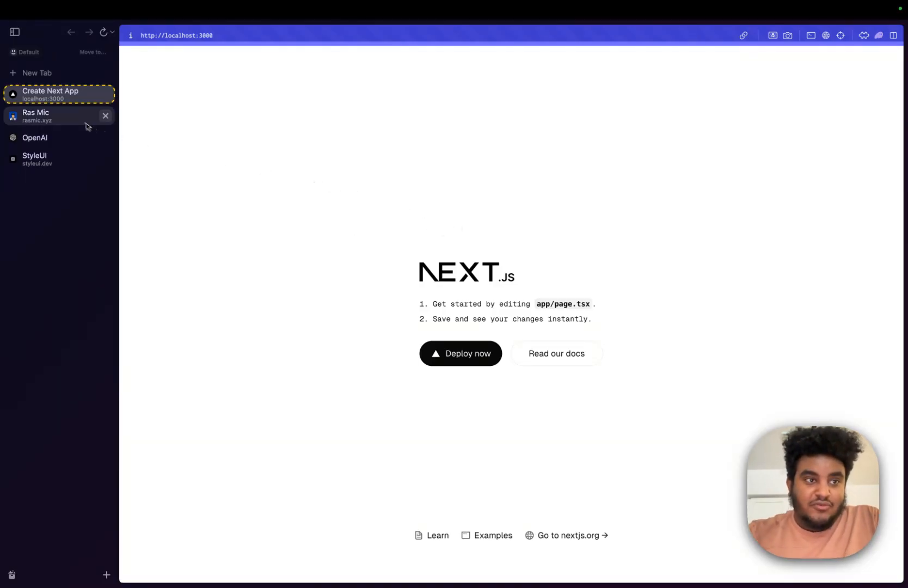
click(52, 159)
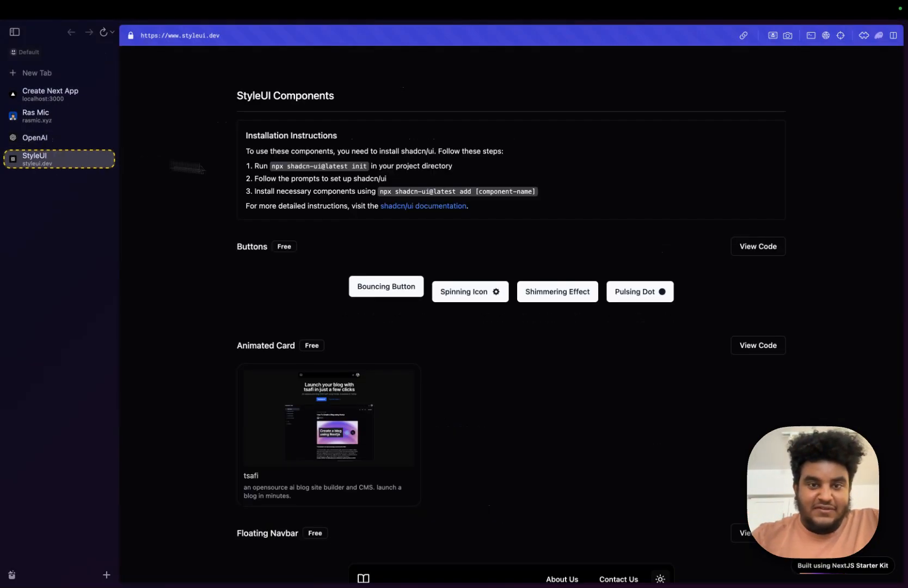
scroll(down, 3)
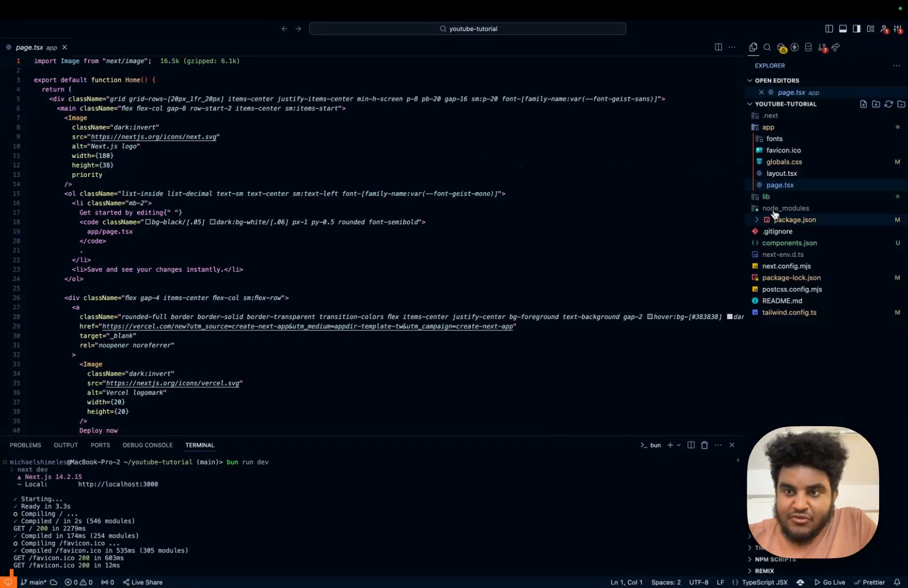
Step: Add components/animated-card.tsx with the StyleUI code and install framer-motion in a second terminal
click(768, 127)
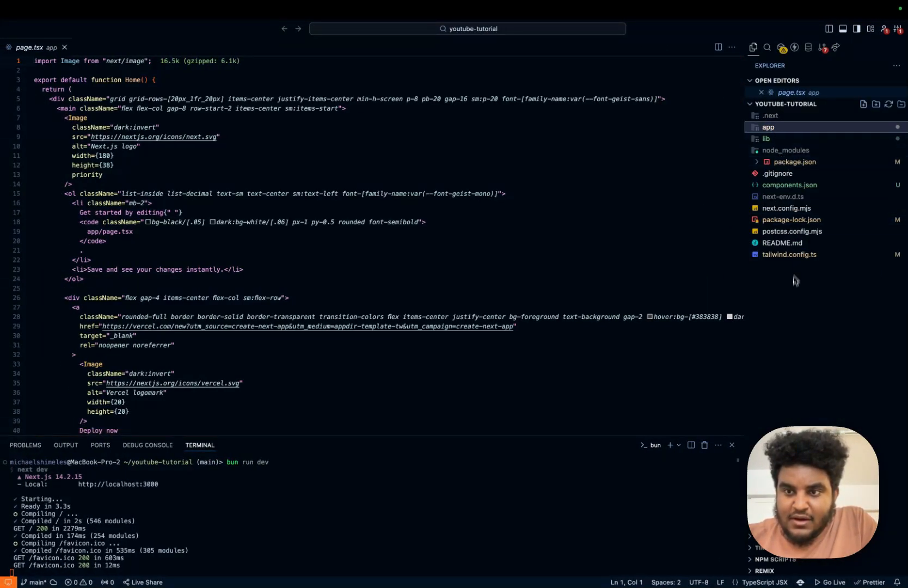
click(862, 104)
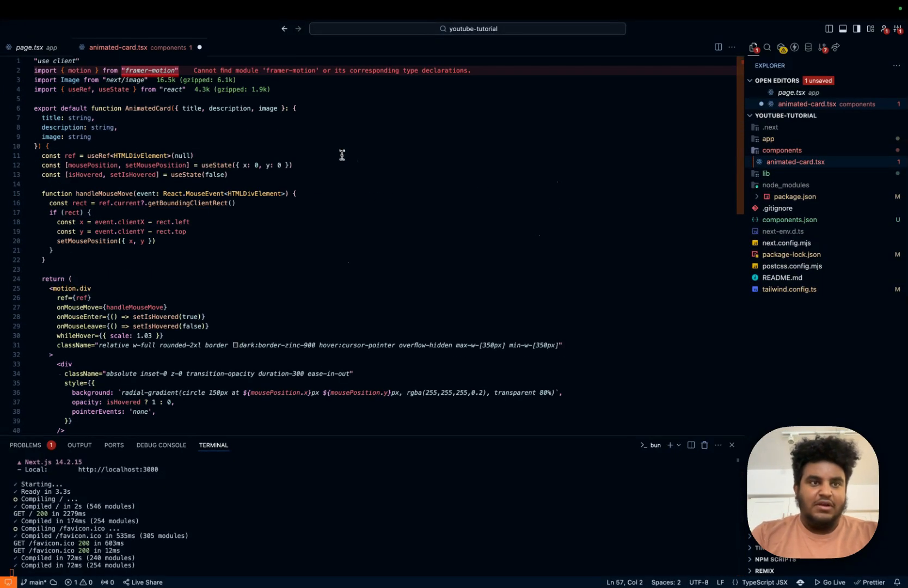
click(676, 445)
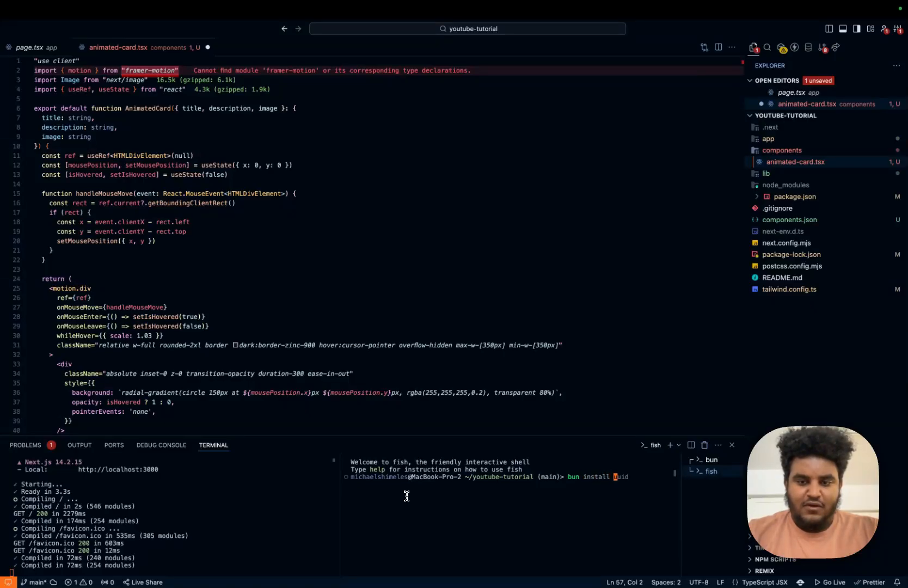
text(framer-moti)
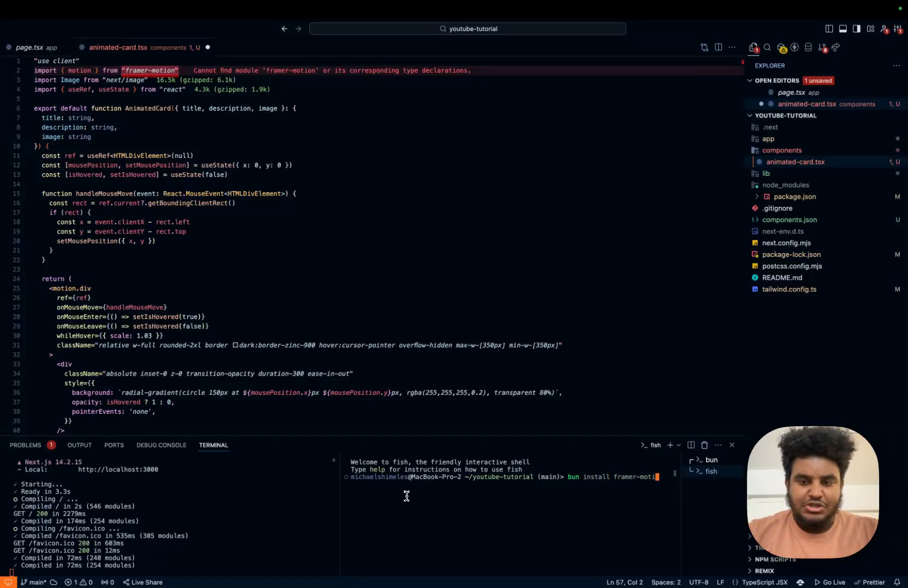
key(Return)
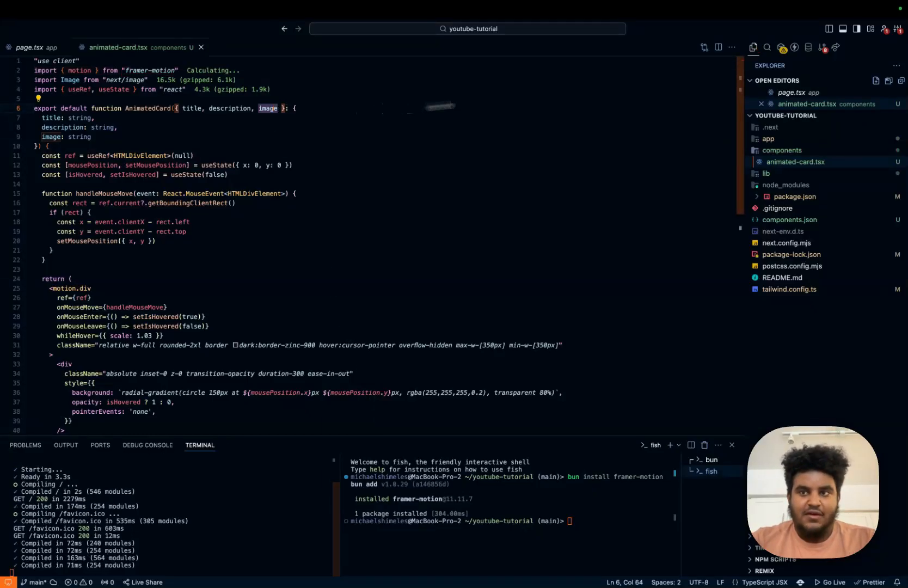
Step: Insert an AnimatedCard with its import below the Next.js logo in page.tsx and add its missing props
click(768, 139)
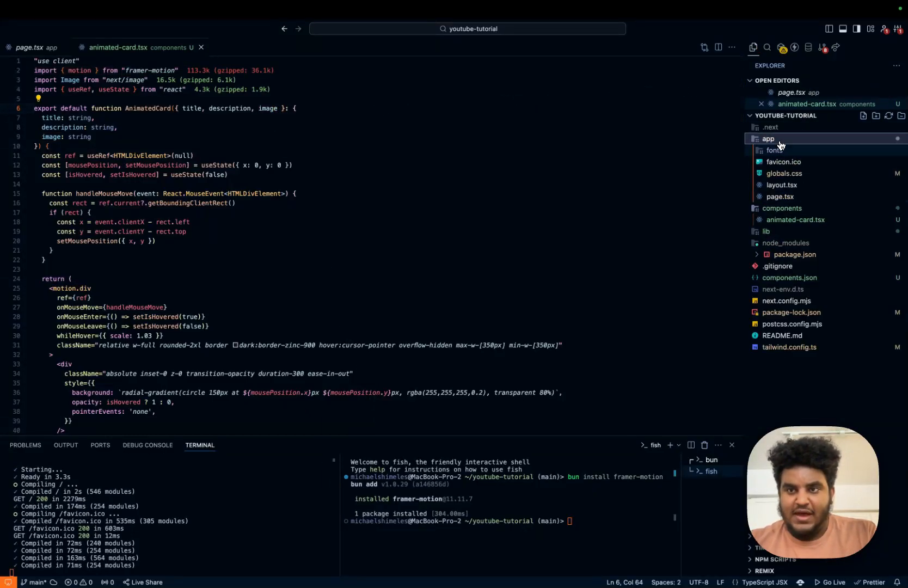
click(779, 196)
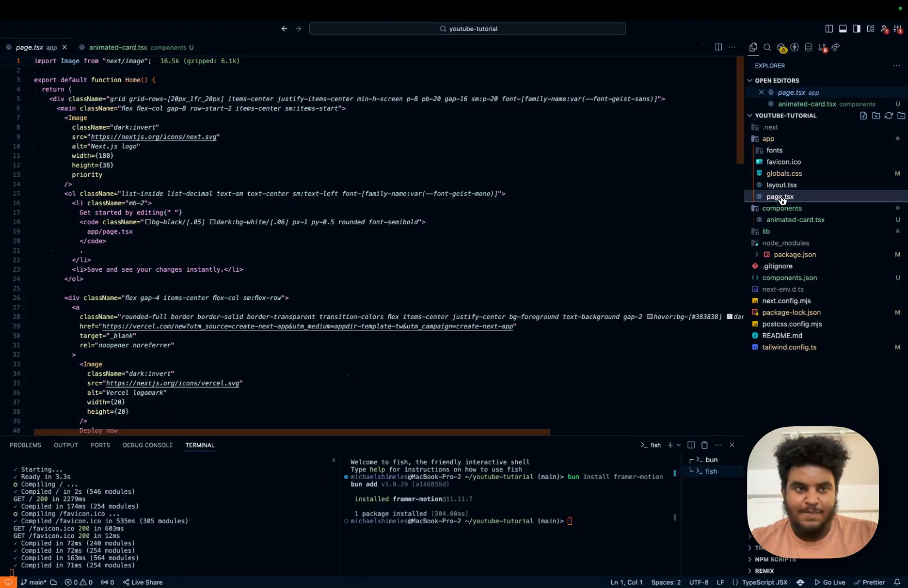
click(27, 194)
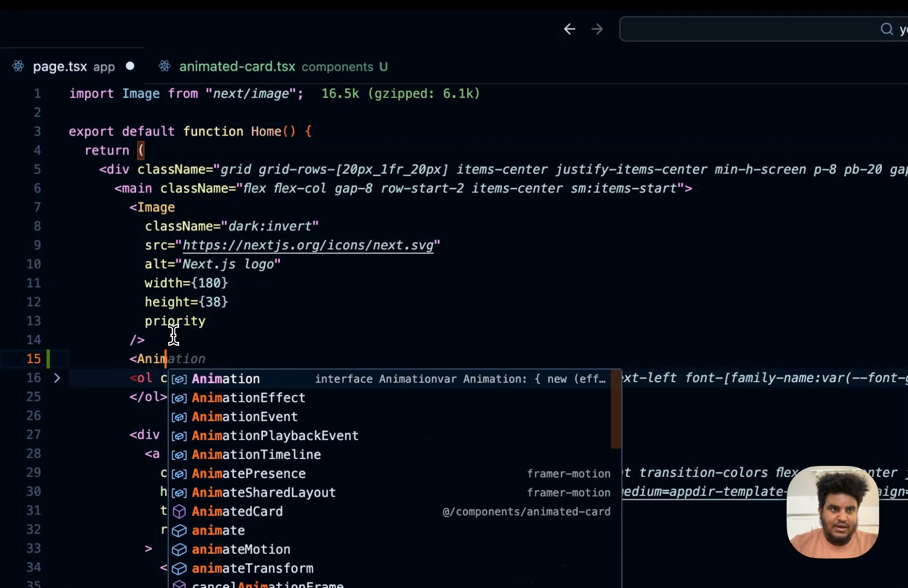
click(250, 511)
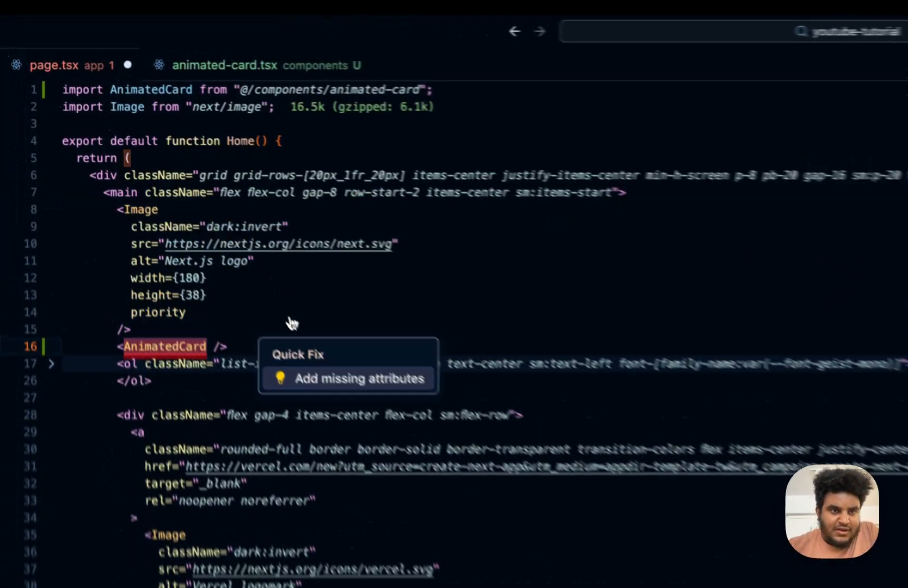
click(359, 378)
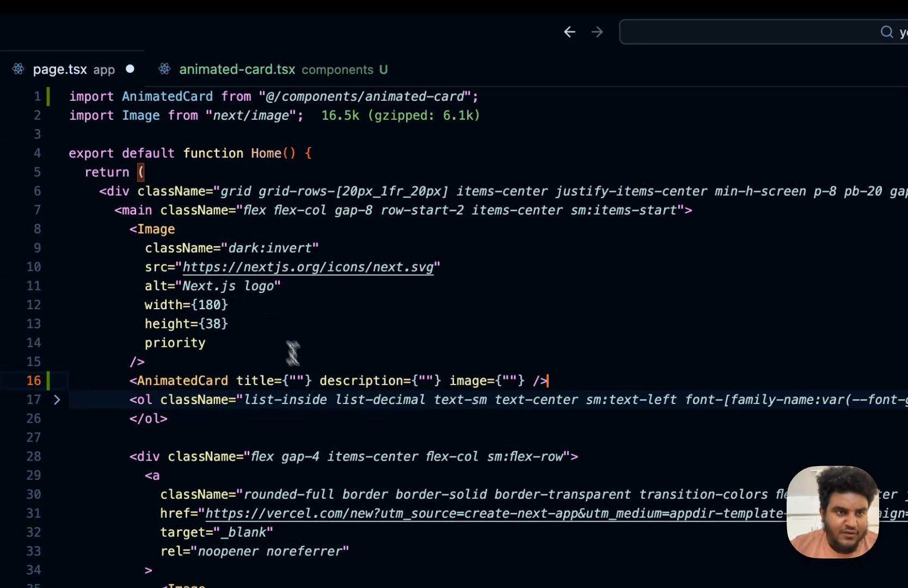
mouse_move(322, 368)
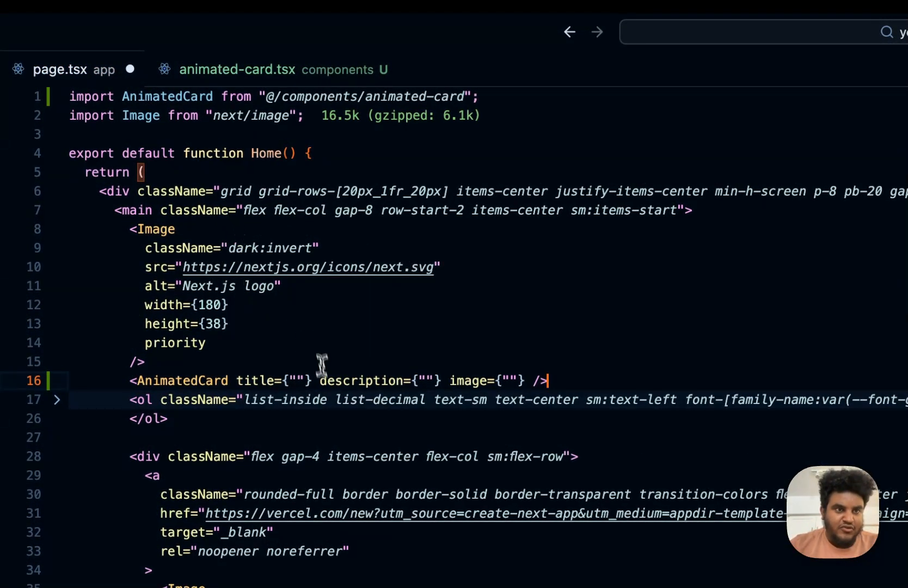
Step: Fill the card's title 'Nextjs' and description 'Nextjs starter template code'
text(Nextjs)
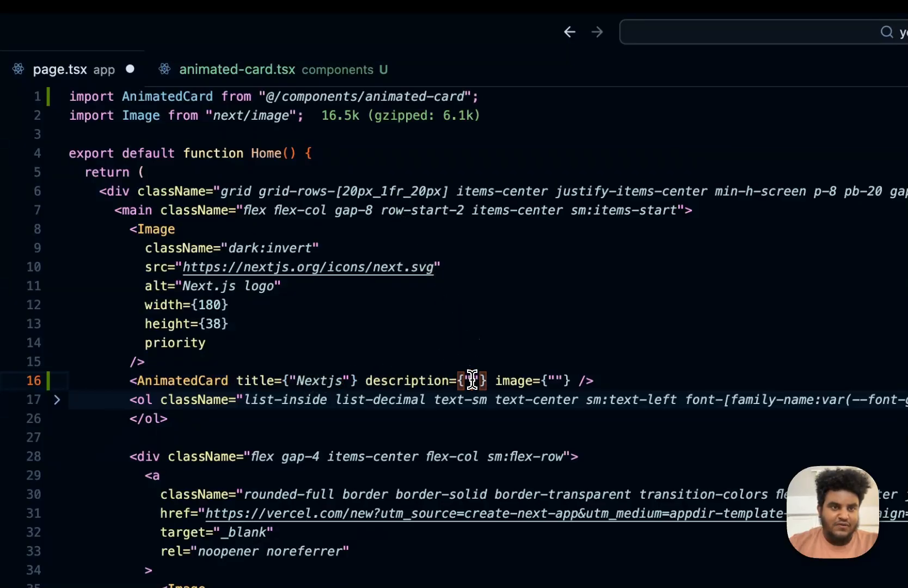
text(Nextjs starter)
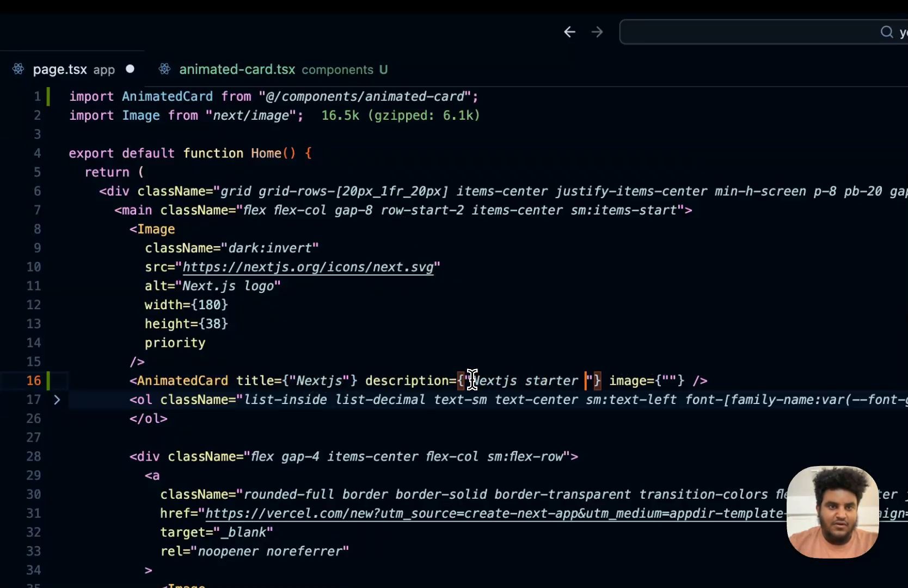
text(template code)
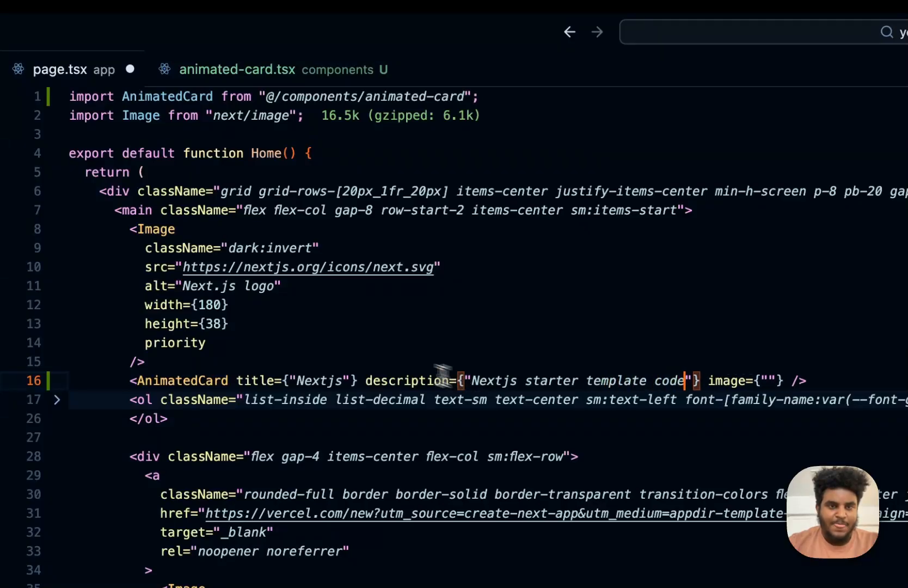
mouse_move(313, 267)
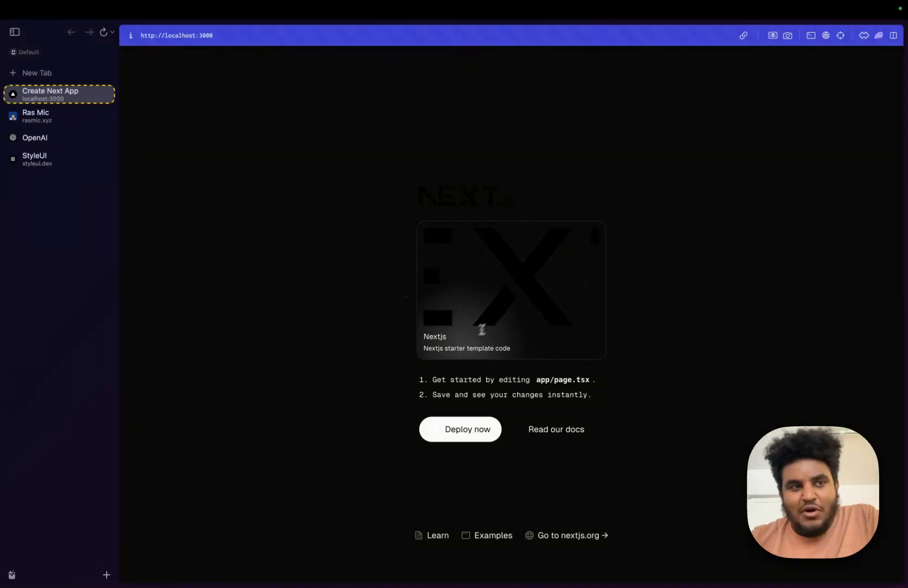
Step: Return to the StyleUI components page at the Animated Card and Custom Video Player sections
click(35, 159)
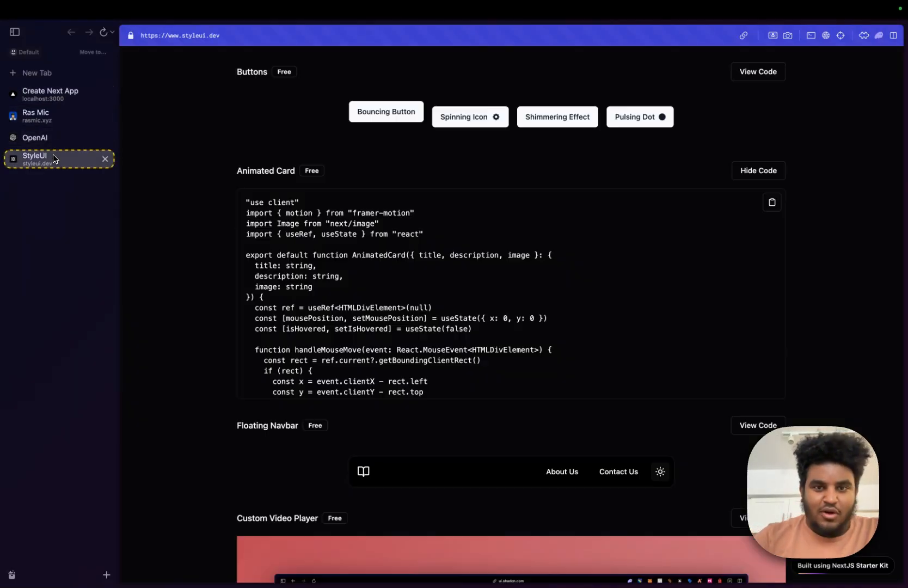
scroll(down, 3)
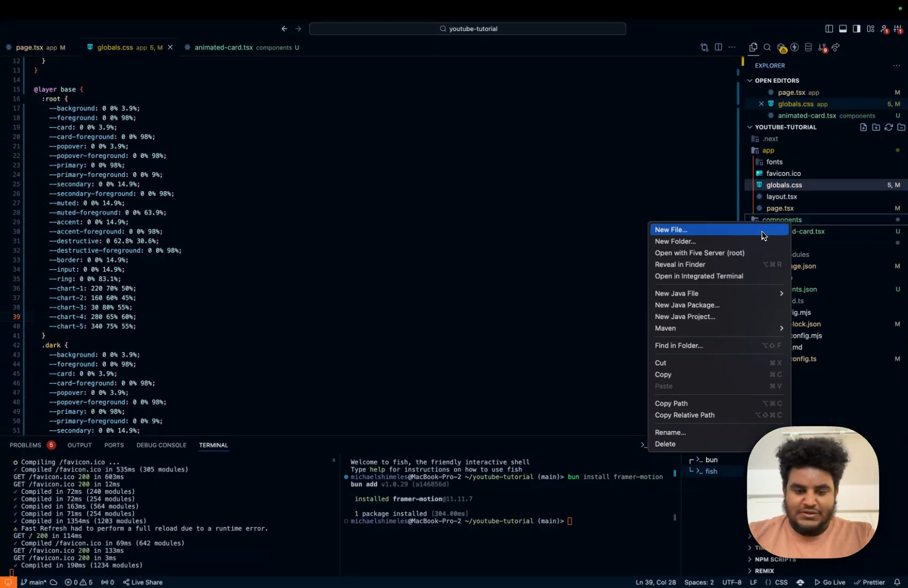
Step: Create components/video-player.tsx with the player code and add a VideoPlayer tag below the AnimatedCard in page.tsx
click(671, 230)
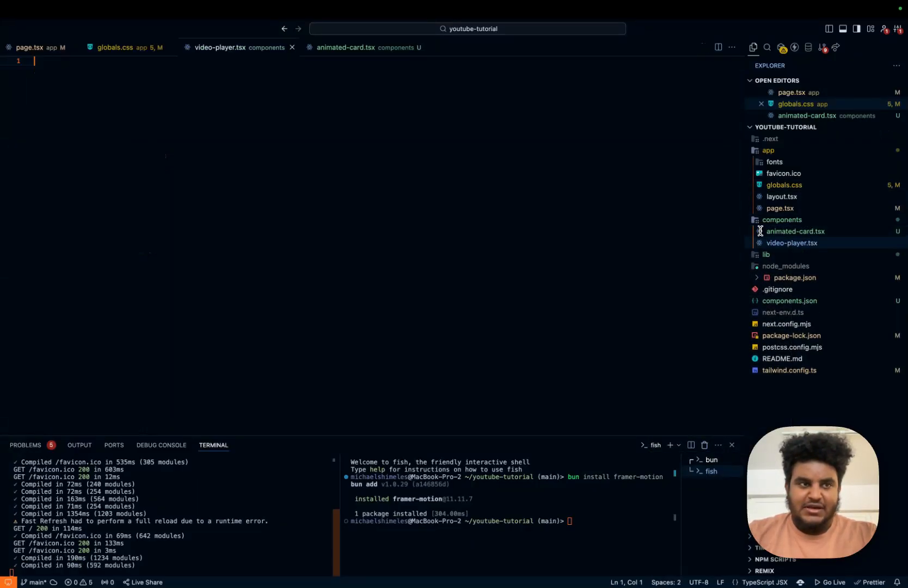
click(232, 47)
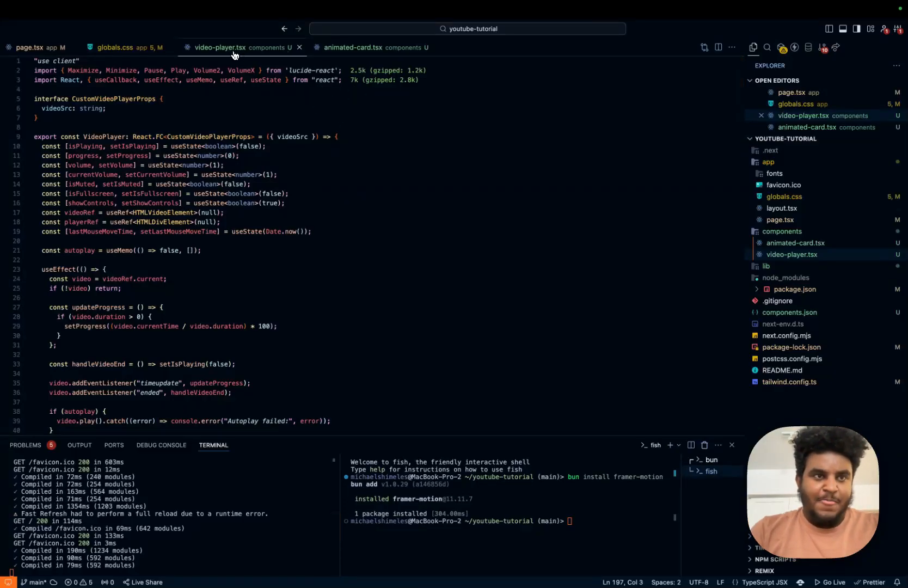
click(35, 47)
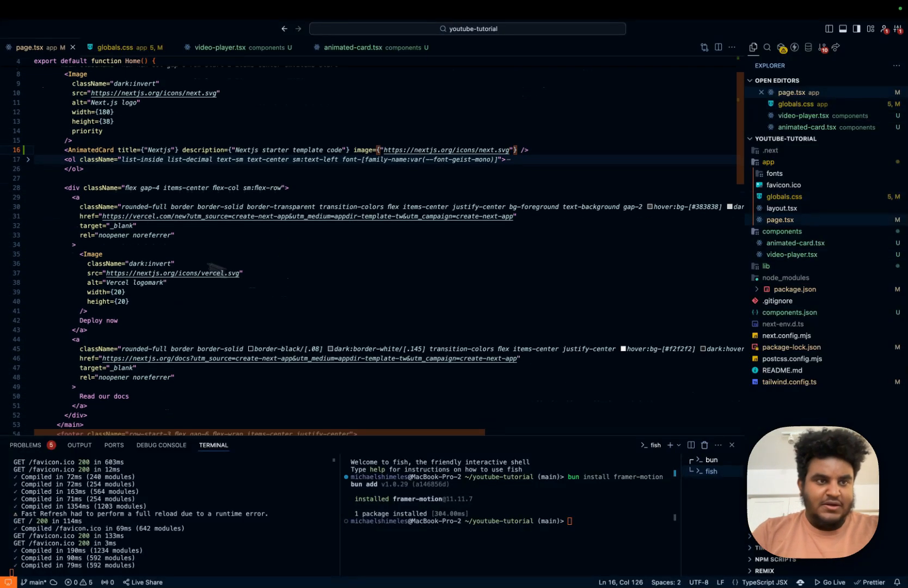
key(Enter)
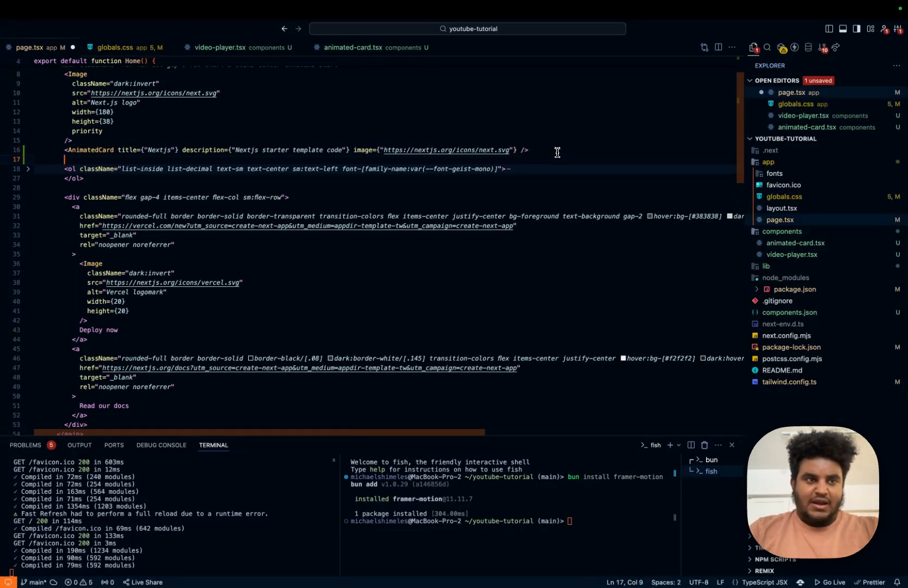
text(VideoPlayer)
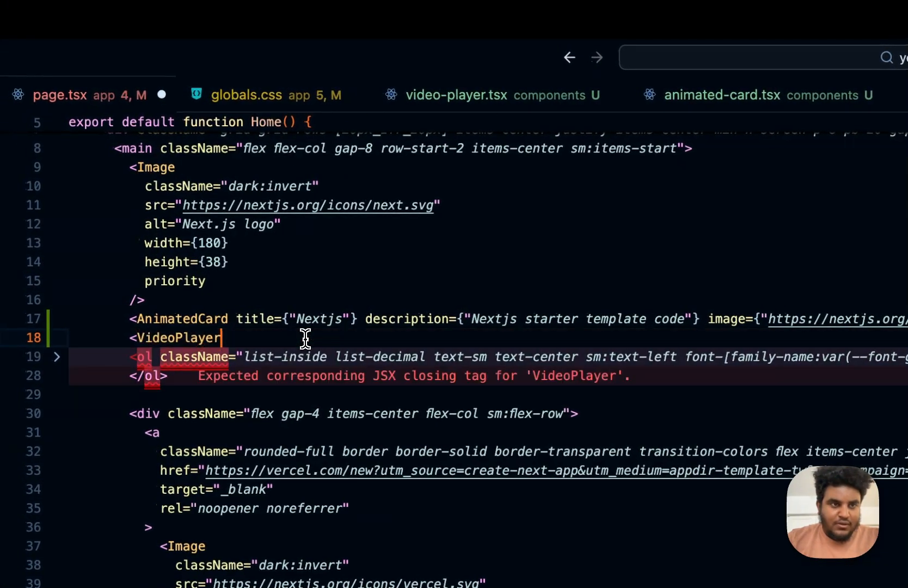
text(/>)
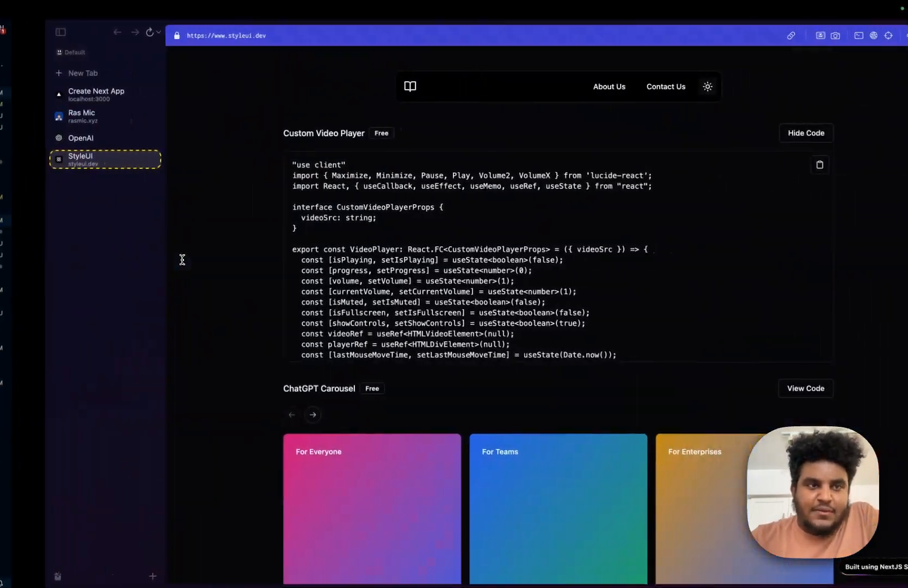
Step: Reload localhost:3000 and confirm the video player shows below the Nextjs card
click(75, 94)
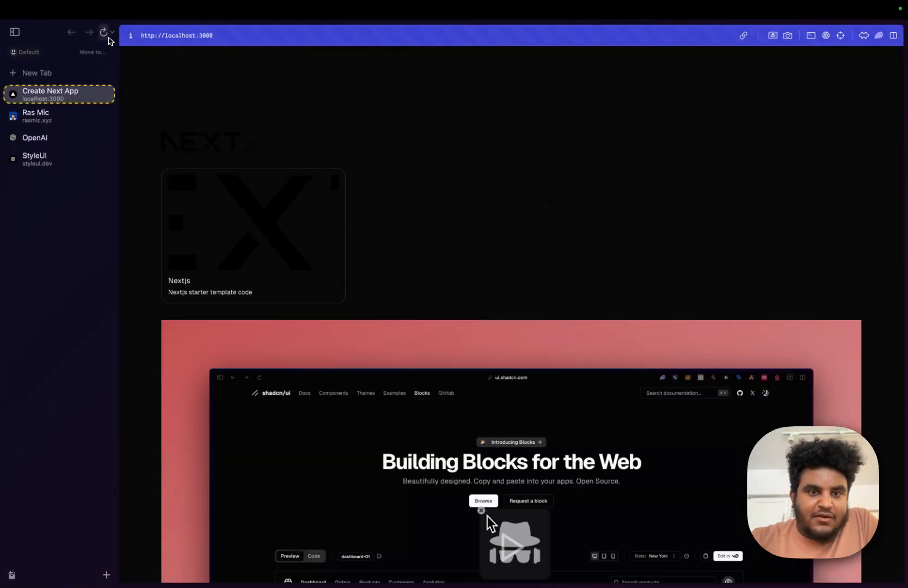
scroll(down, 3)
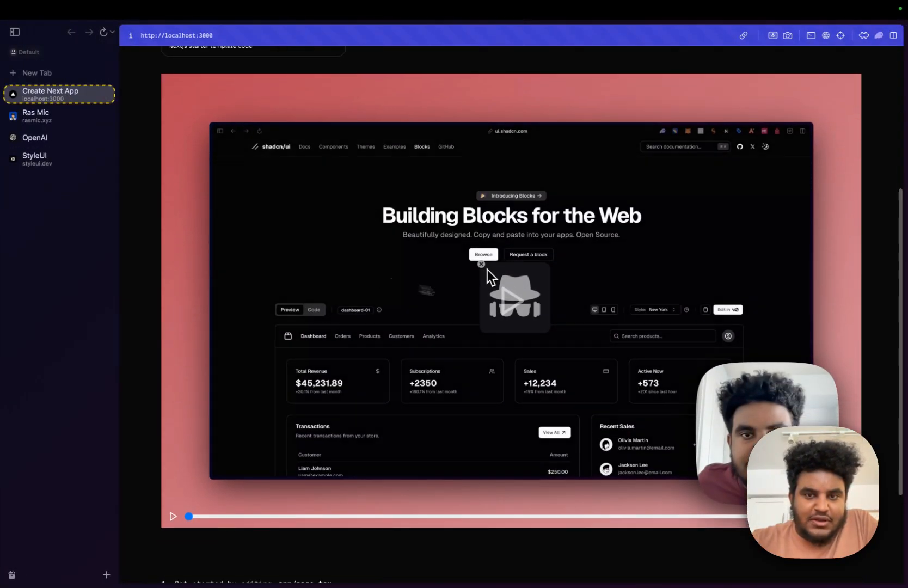
click(172, 517)
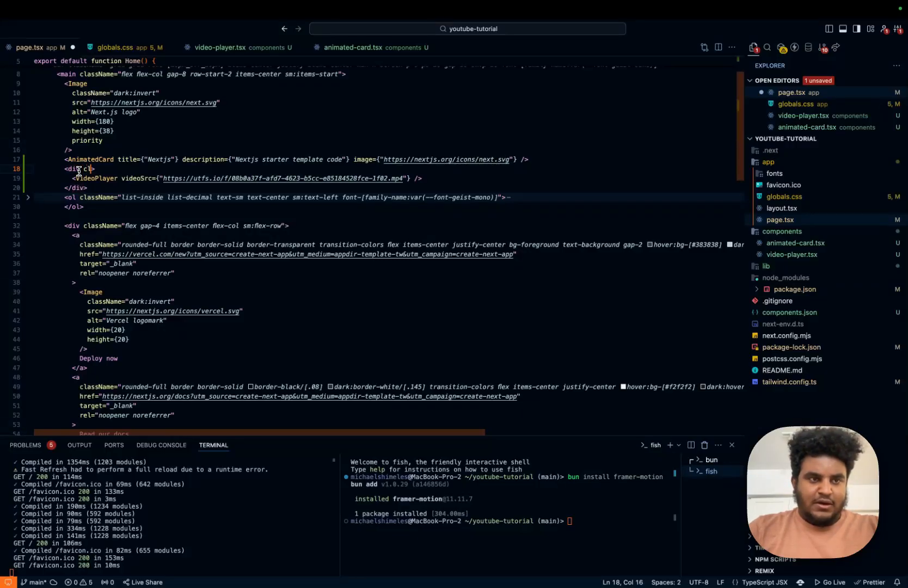
Step: Give the VideoPlayer's wrapping div a className starting with "max", then return to StyleUI
text(className="max")
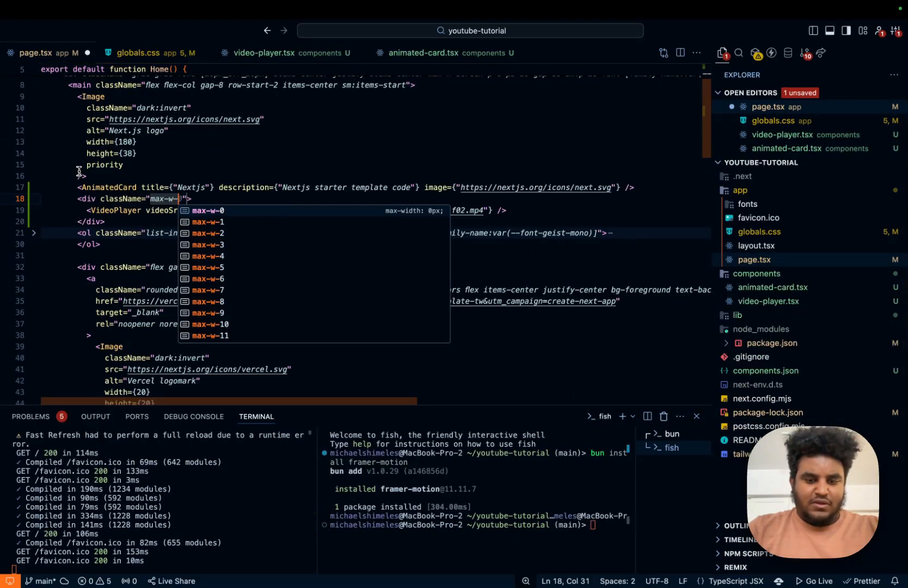
click(52, 159)
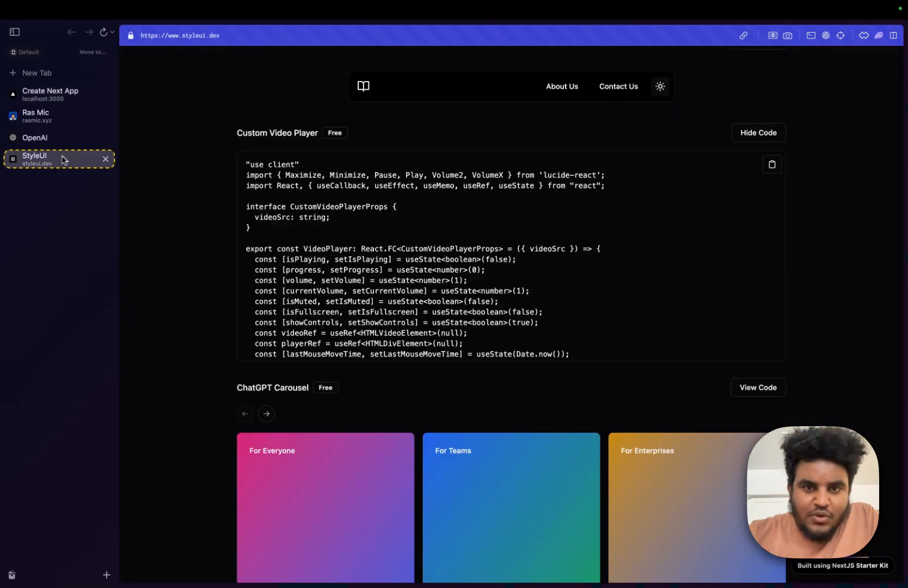
Step: Scroll the StyleUI components page toward the installation instructions
scroll(down, 3)
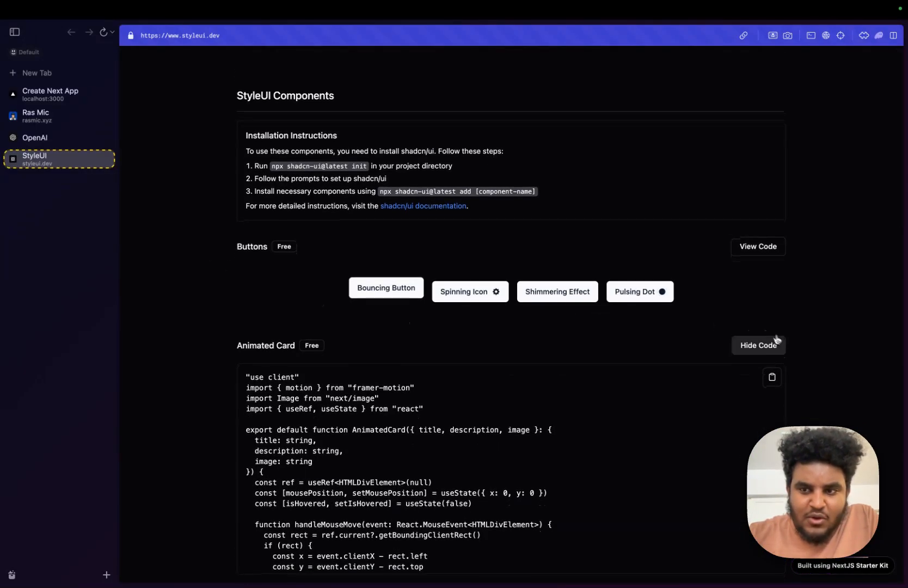
scroll(down, 3)
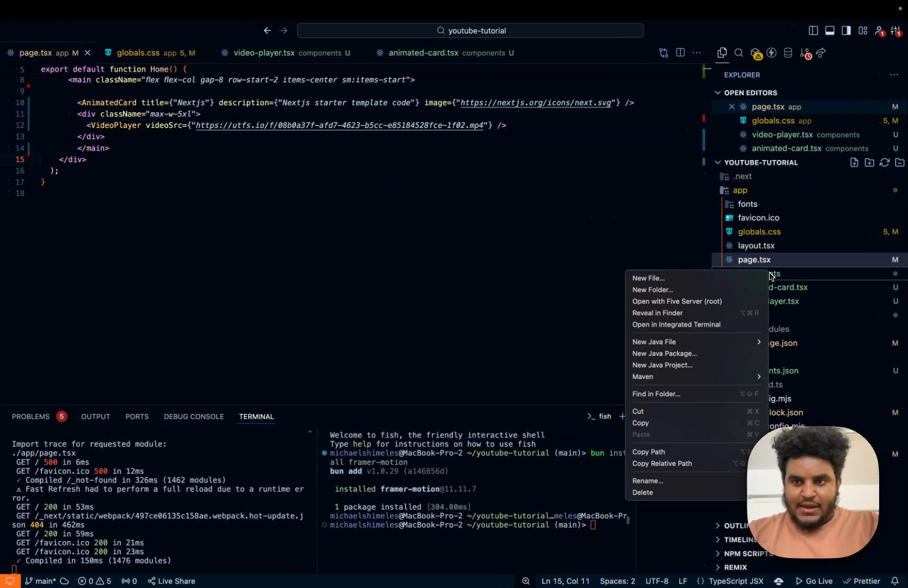
Step: Create chatgpt.tsx in components and run the shadcn 'add card carousel' install
click(649, 285)
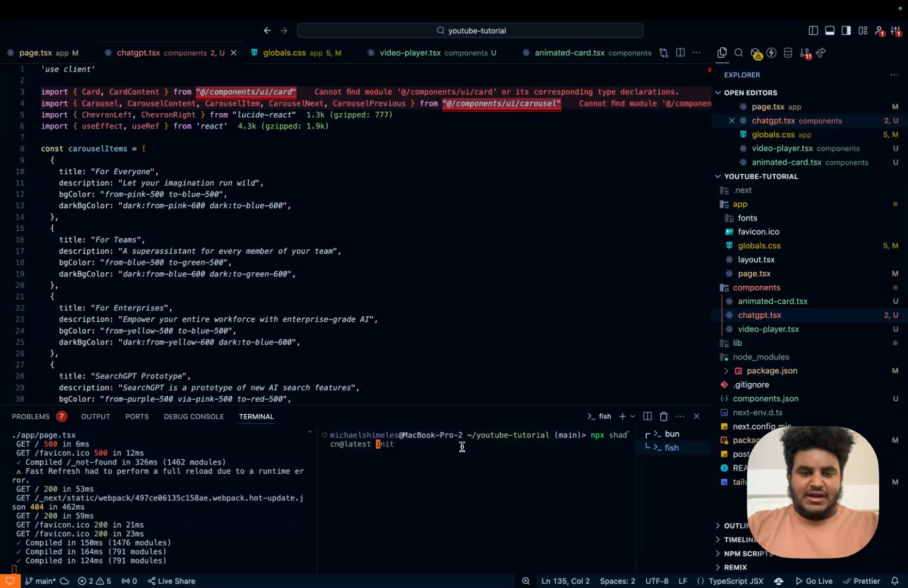
text(add card carousel)
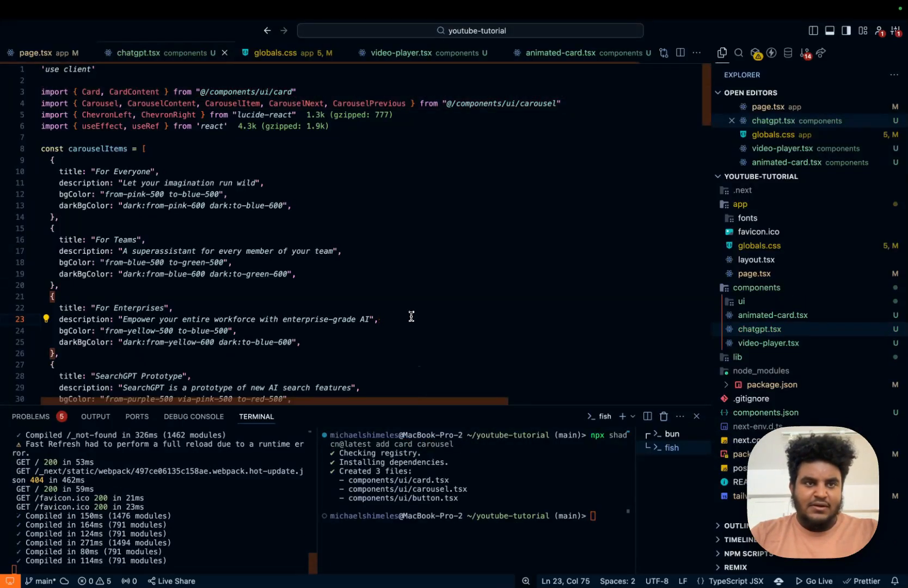
Step: In page.tsx, place the Chatgpt carousel component after the AnimatedCard
click(31, 52)
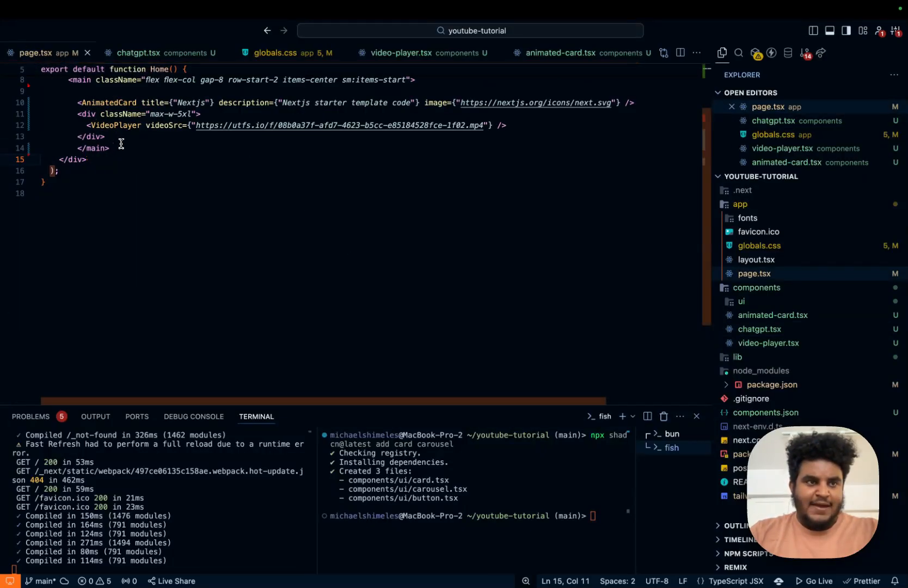
text(AnimatedCard)
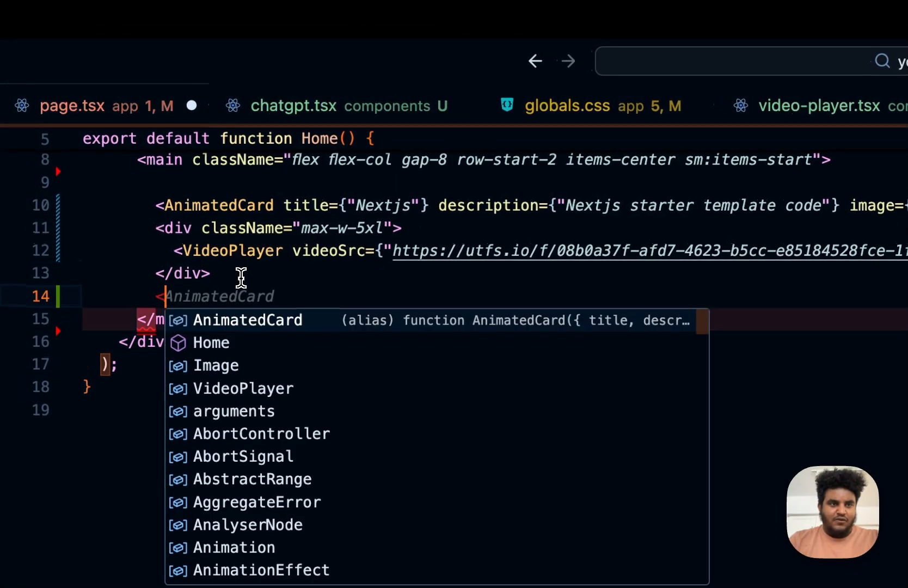
text(Chatgpt)
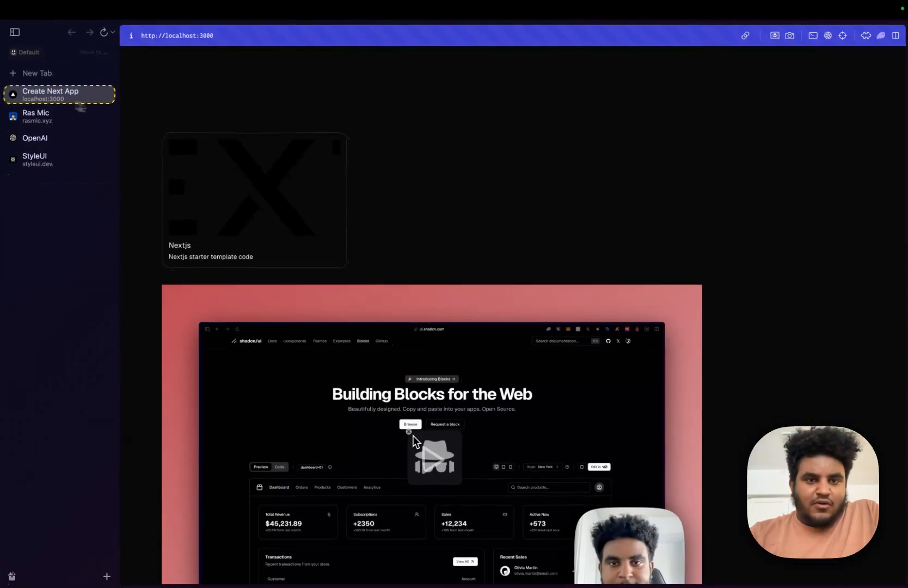
Step: View the ChatGPT carousel below the video on localhost:3000 and advance to its next cards
scroll(down, 3)
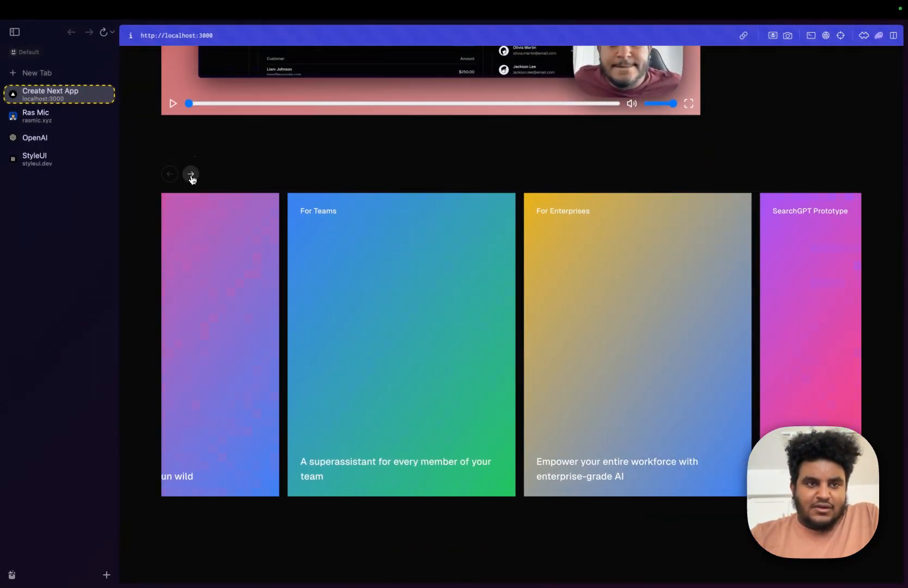
click(192, 176)
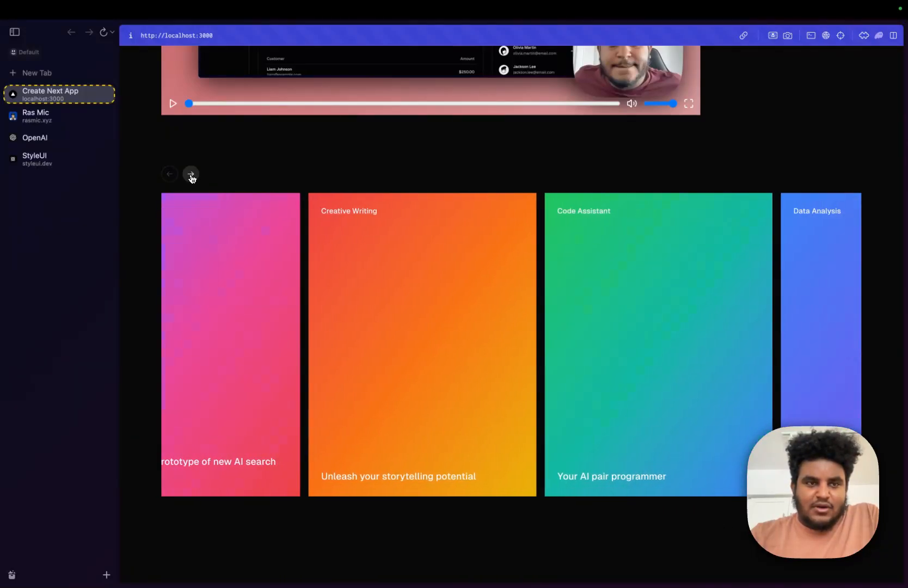
Step: Return to the StyleUI site and scroll through its components page
click(58, 159)
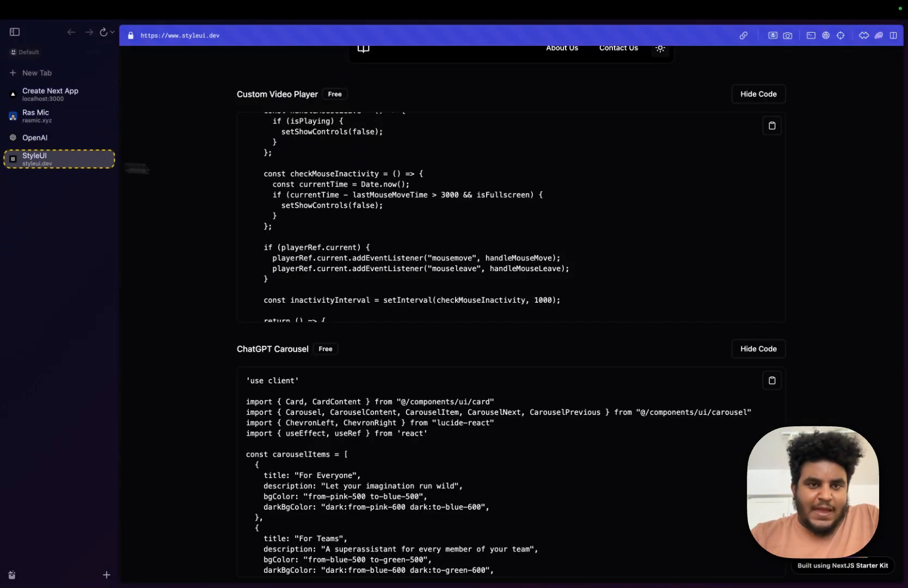
scroll(up, 3)
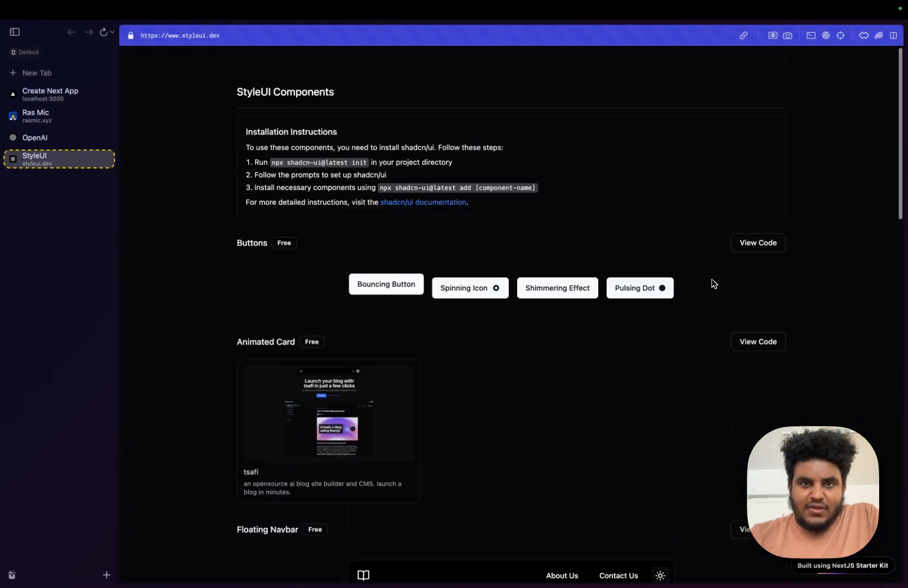
scroll(down, 3)
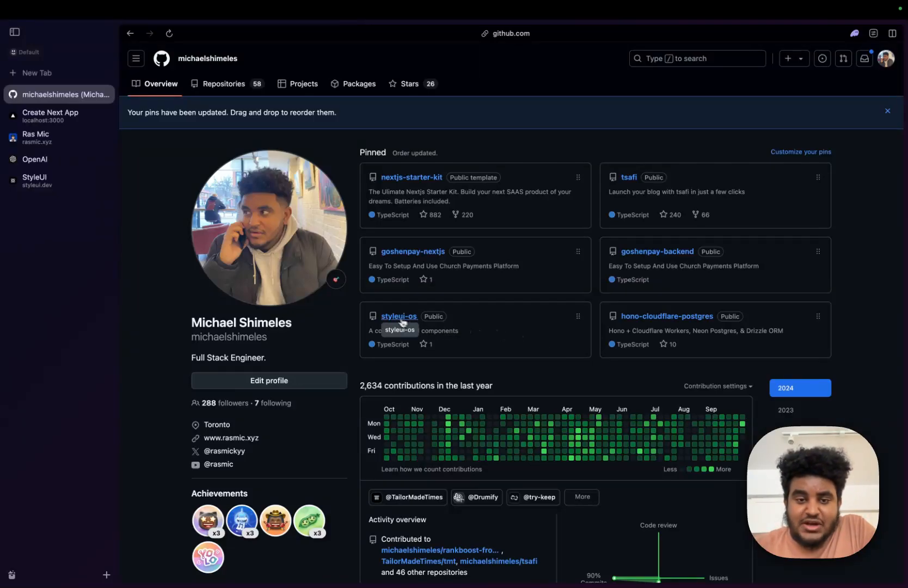
Step: Visit the styleui-os repository on GitHub, then return to the StyleUI site
click(399, 316)
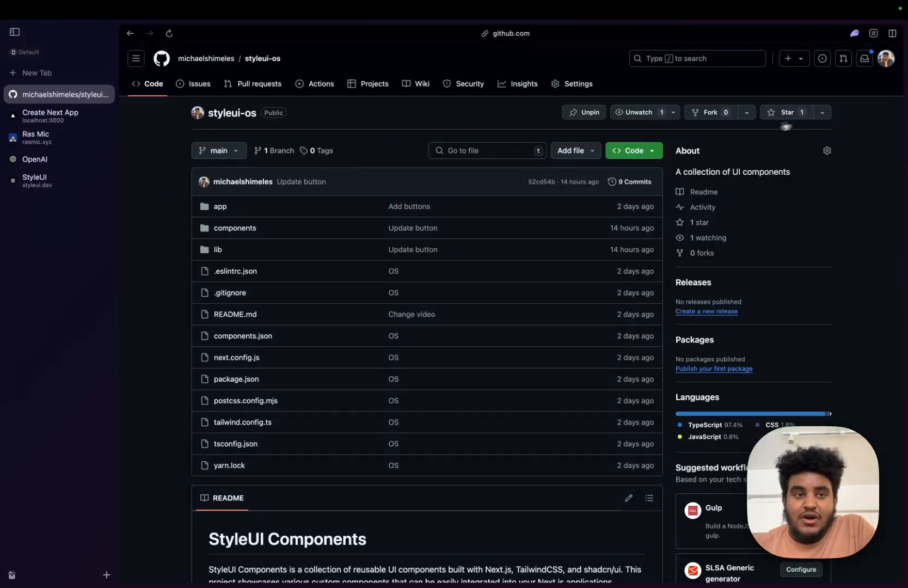
mouse_move(361, 162)
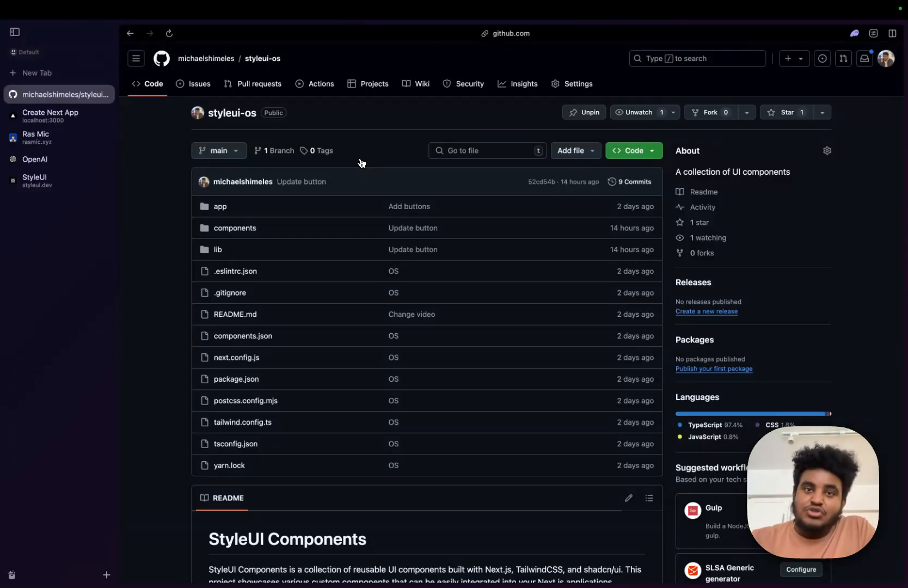
click(53, 181)
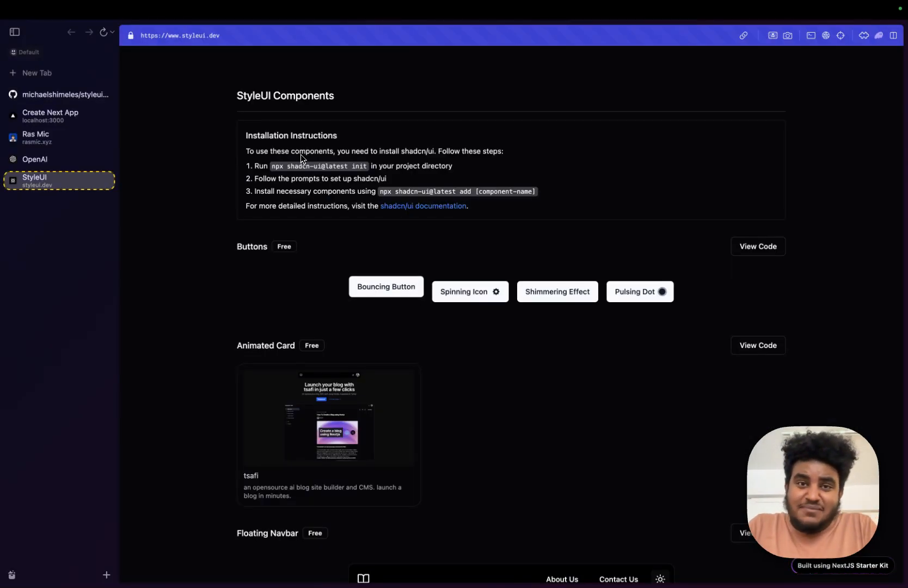